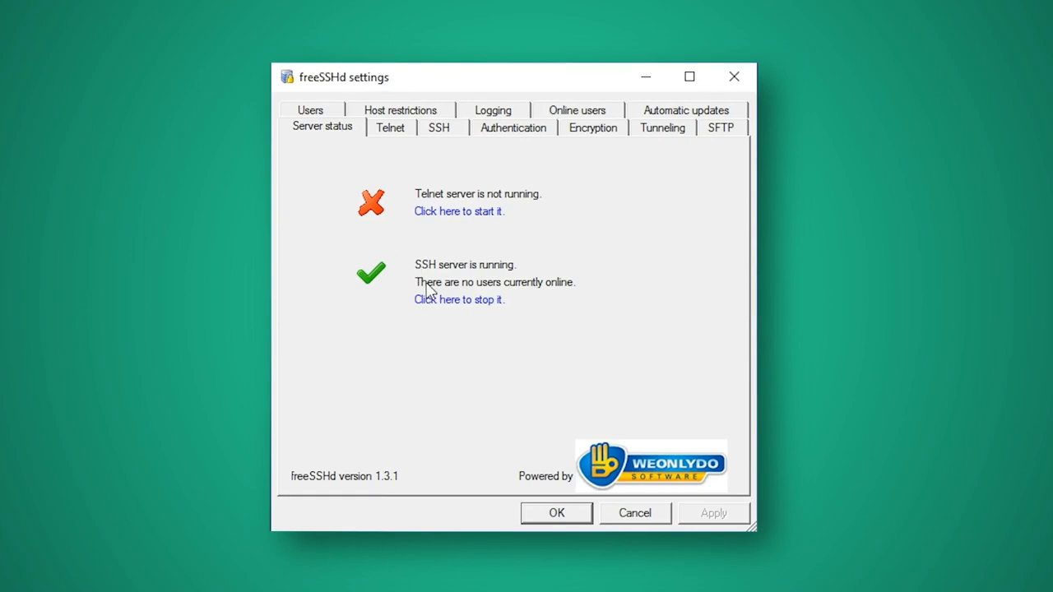
mouse_move(462, 228)
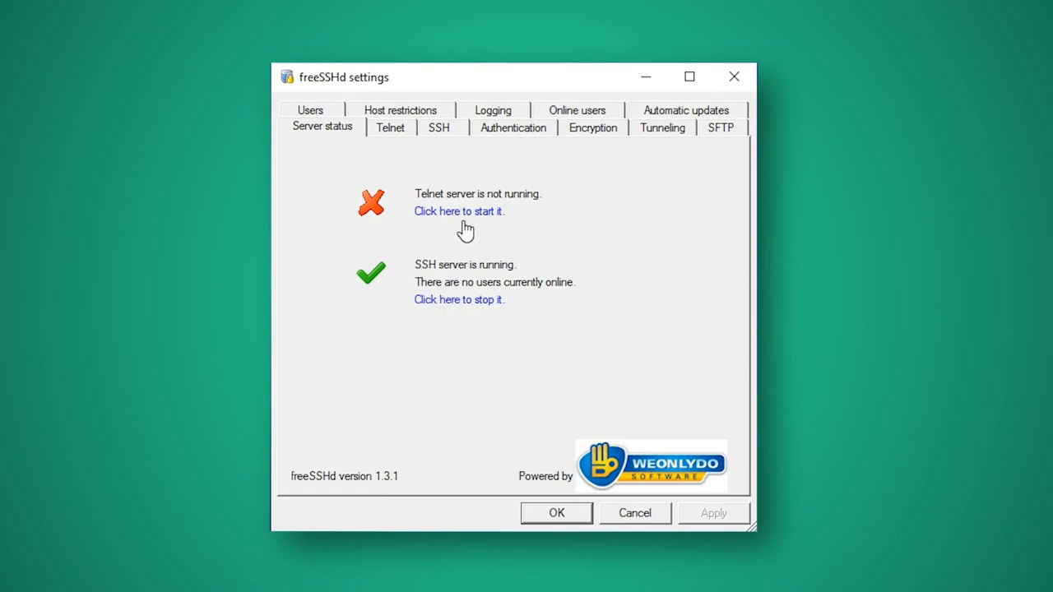
mouse_move(453, 321)
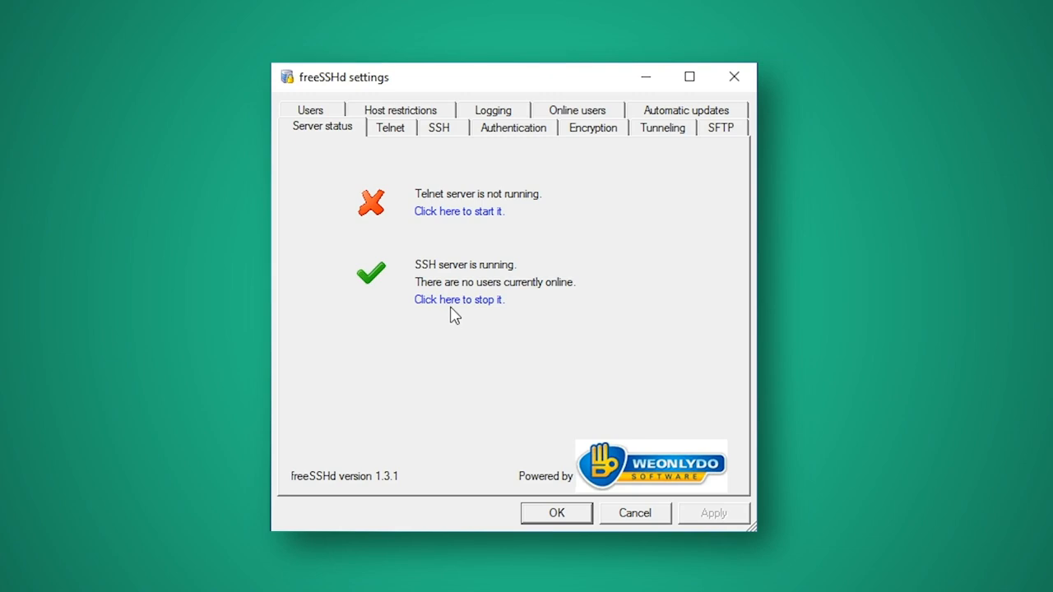
mouse_move(311, 115)
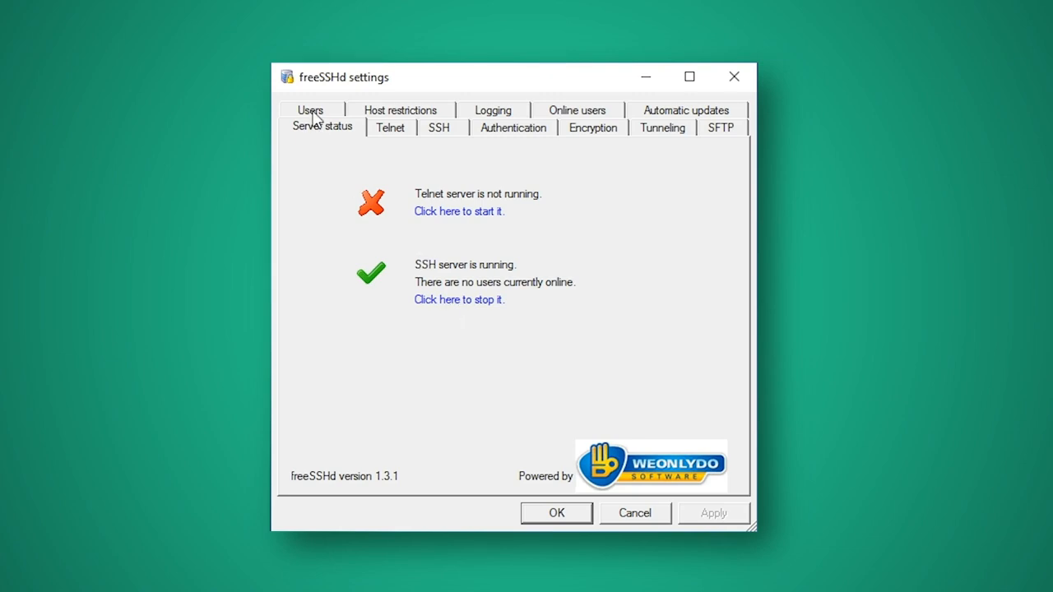
Show freeSSHd's Users tab listing accounts bob and mike
click(310, 111)
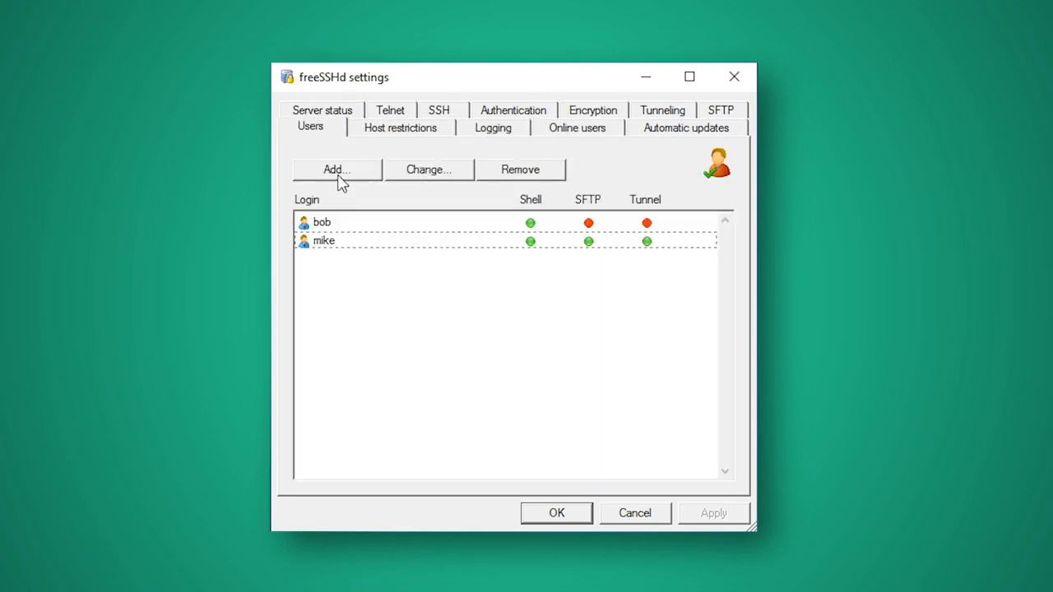
Start a new user TIMMY with authorization 'Password stored as SHA1 hash'
click(338, 170)
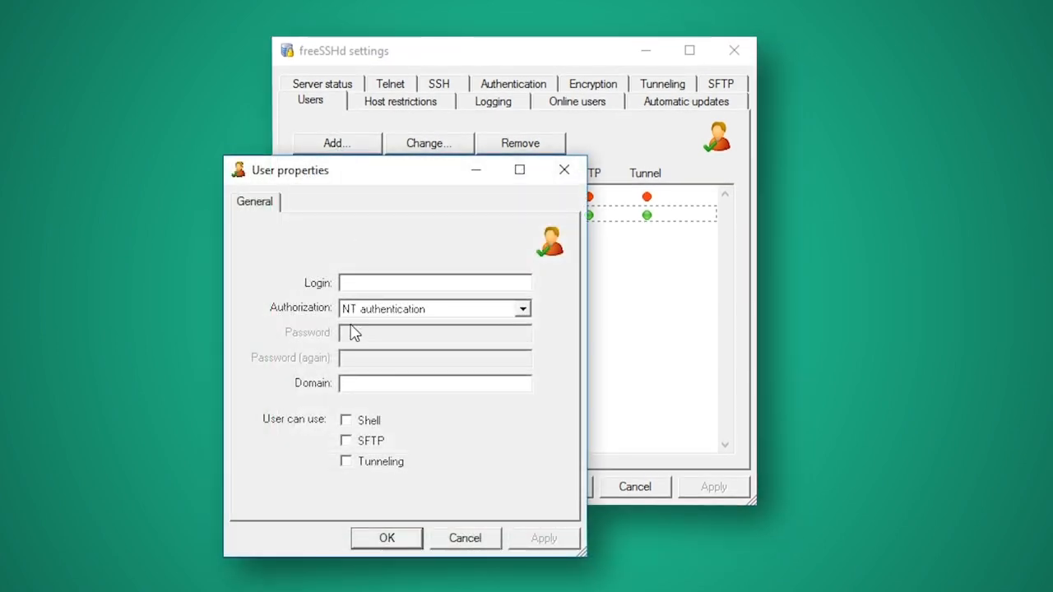
text(TIMMY)
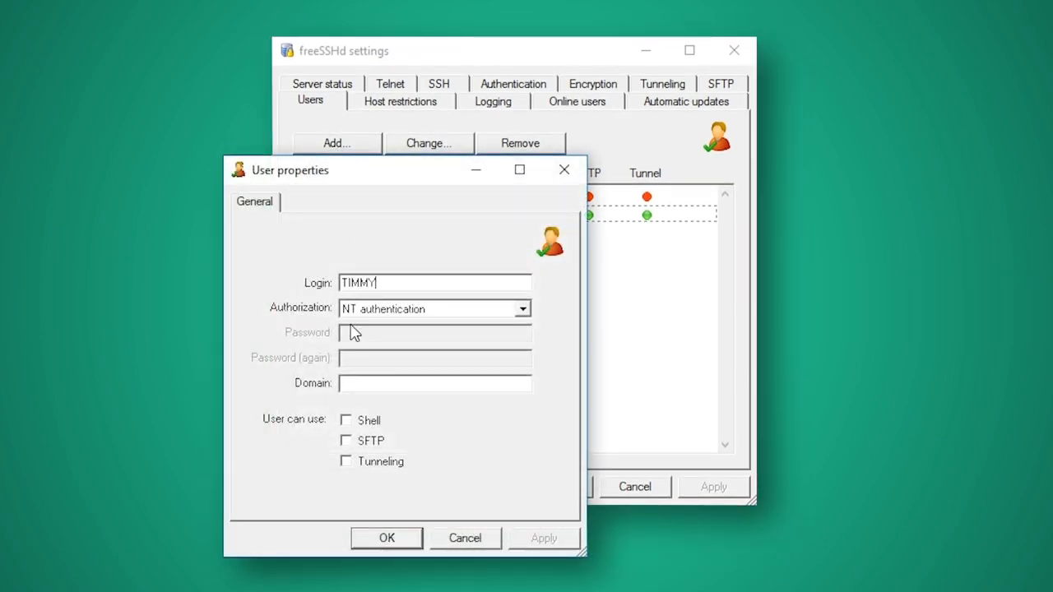
click(522, 309)
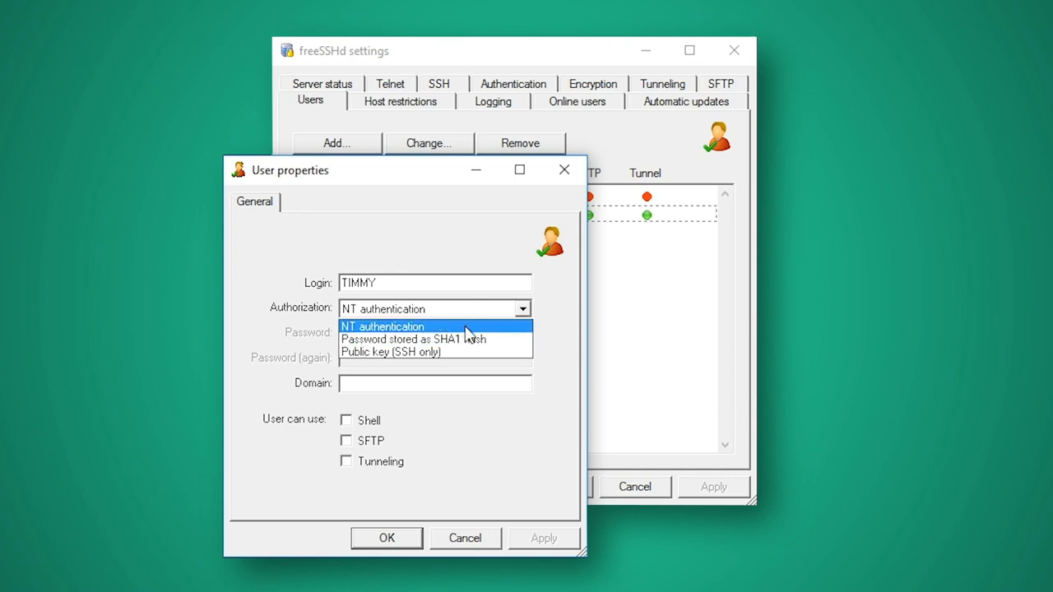
mouse_move(447, 344)
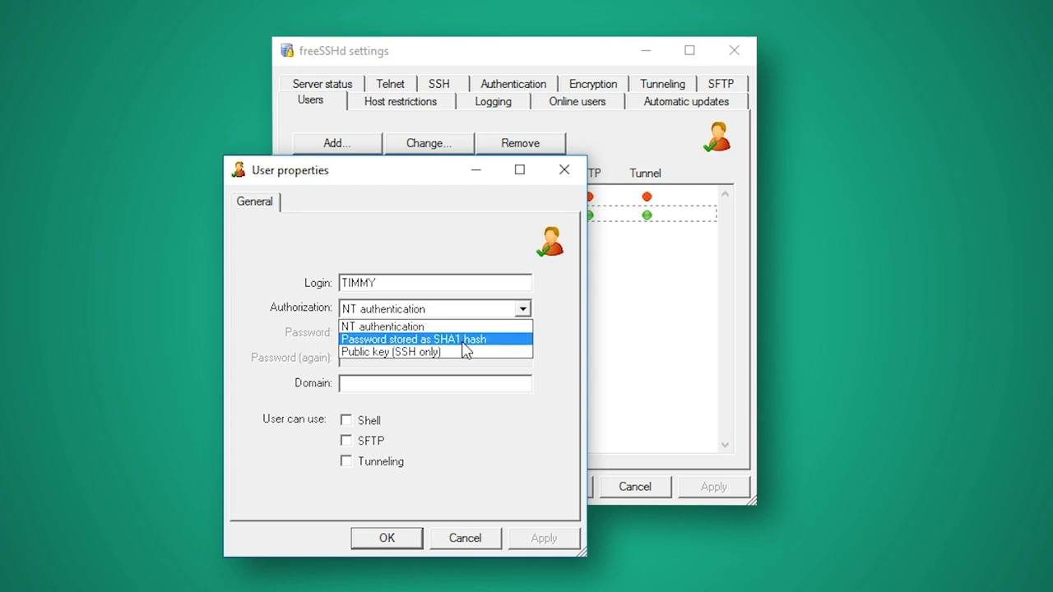
click(413, 339)
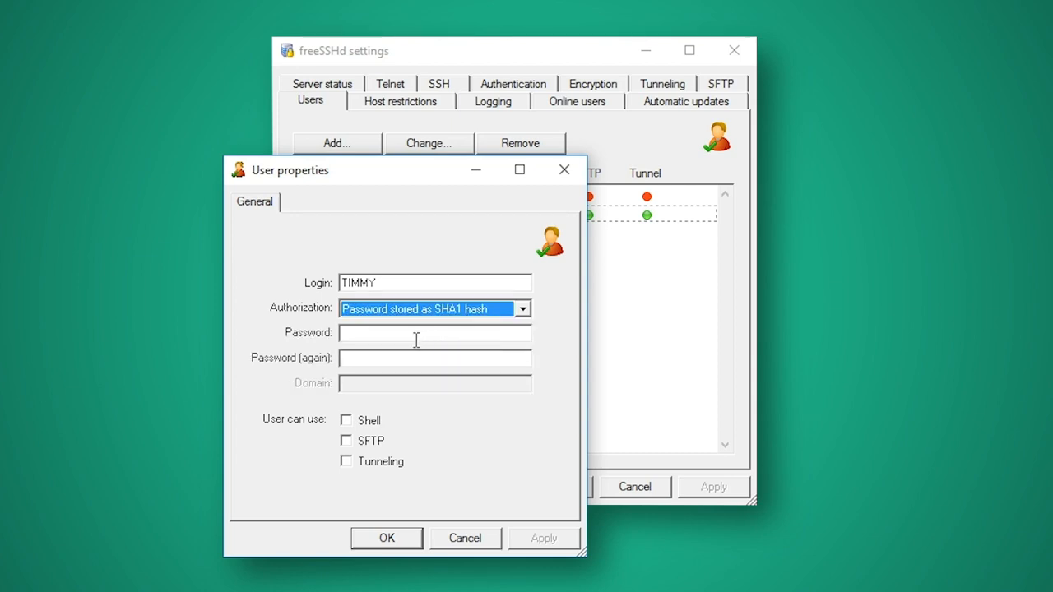
click(434, 334)
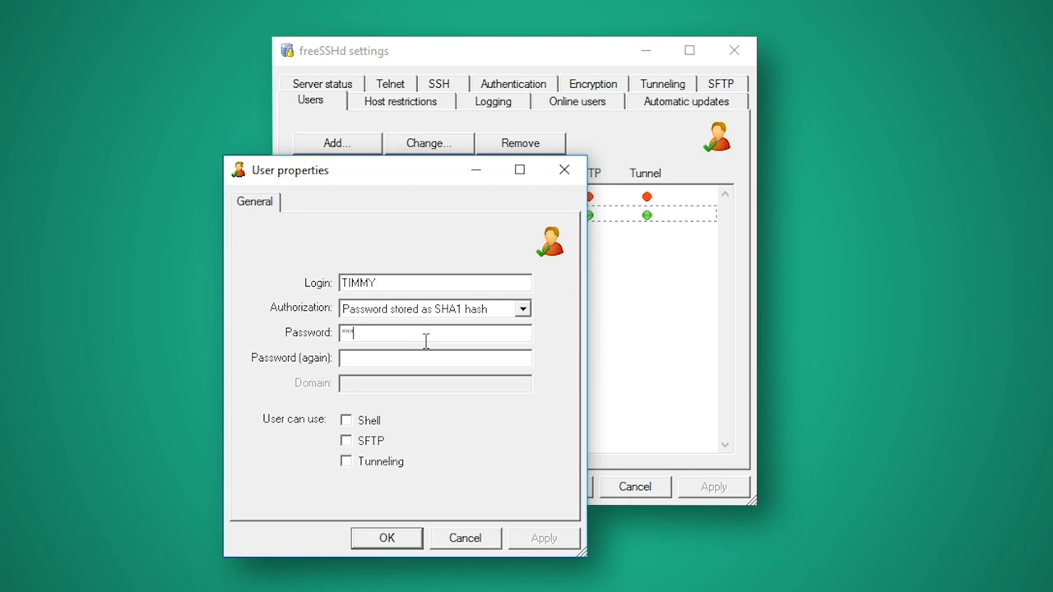
Enter TIMMY's password, allow shell, SFTP and tunneling, and confirm the account
click(435, 358)
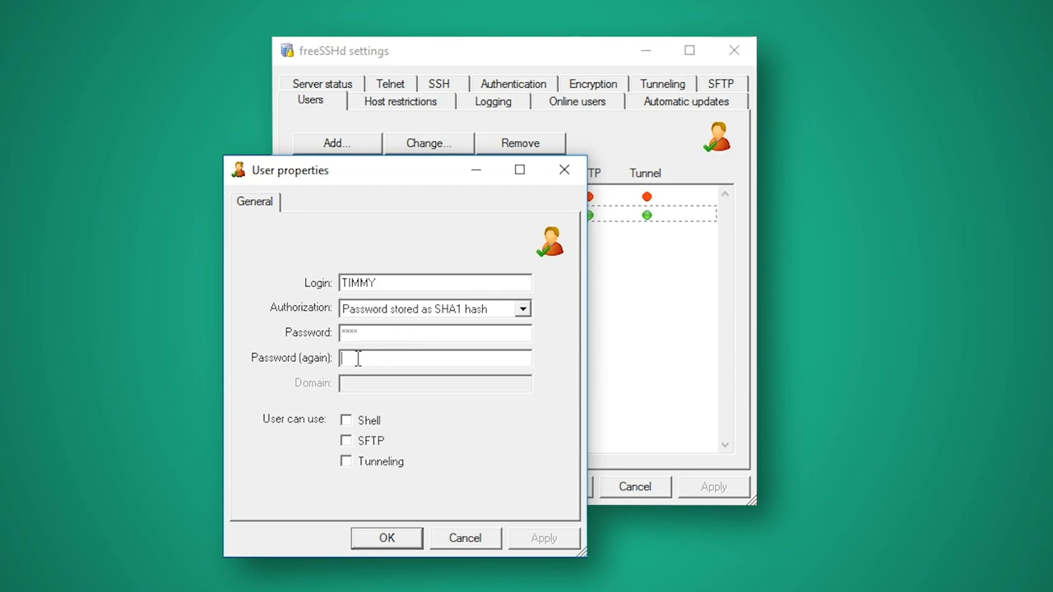
text(****)
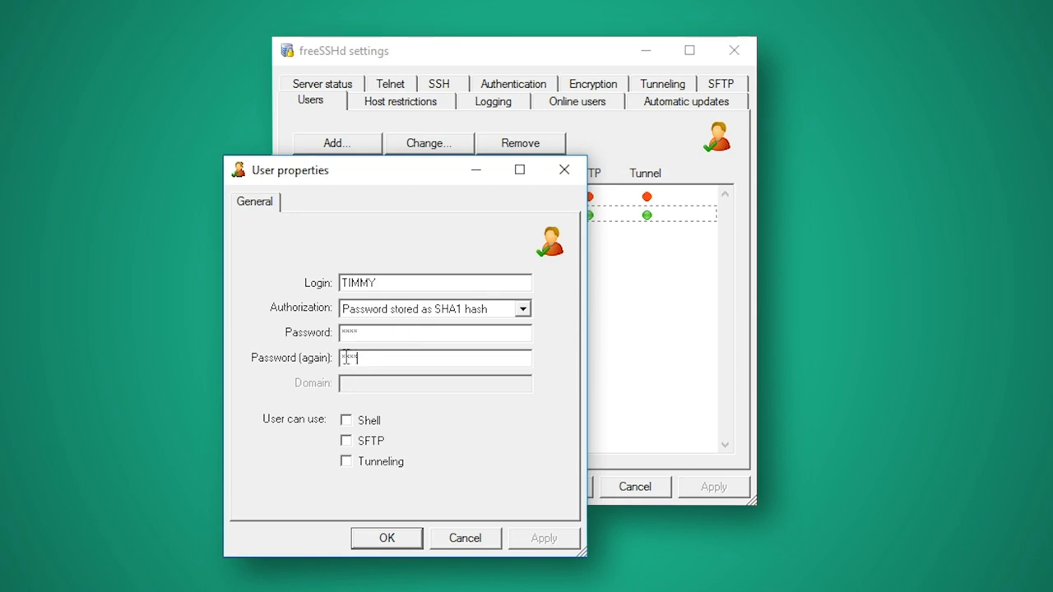
click(347, 421)
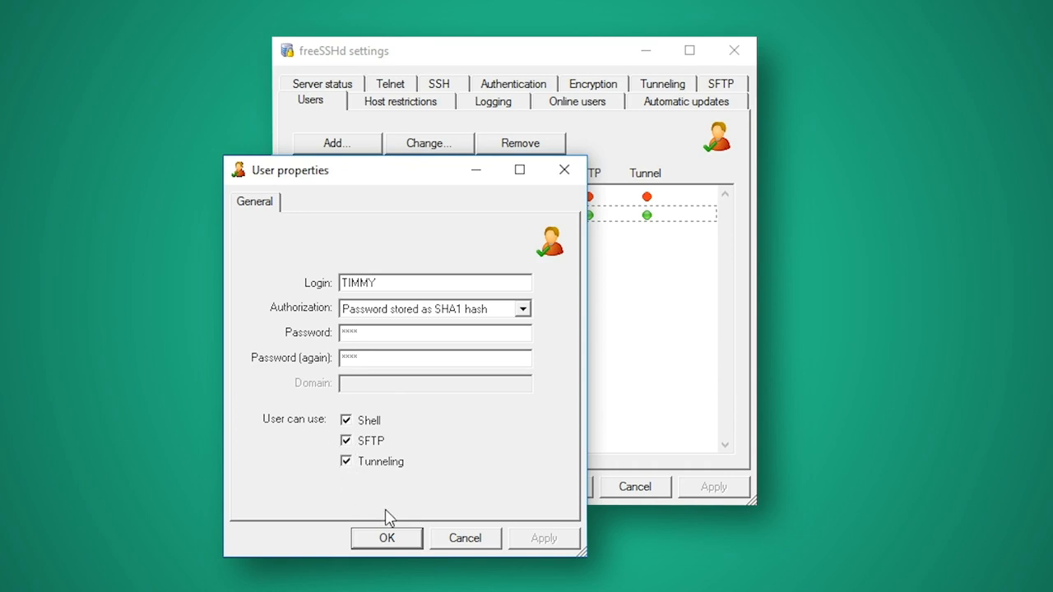
click(387, 538)
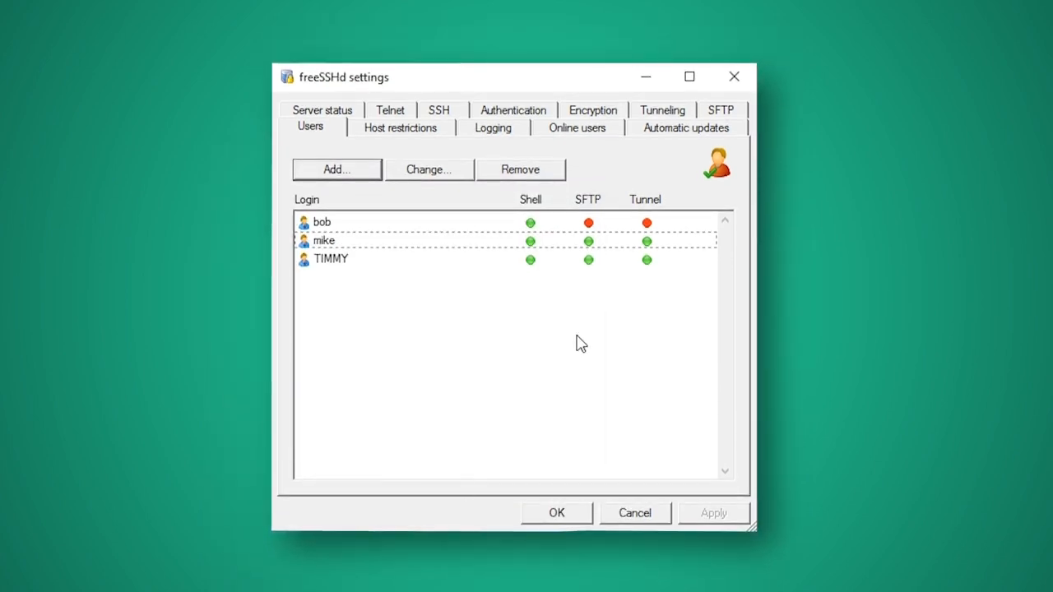
mouse_move(496, 273)
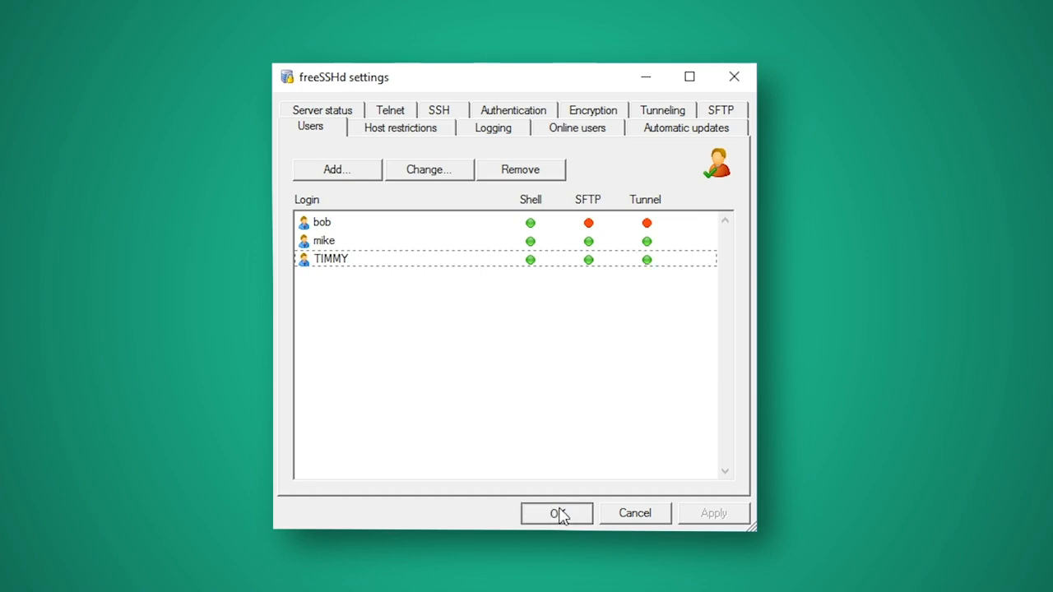
Confirm the freeSSHd settings with OK and close the window
click(557, 514)
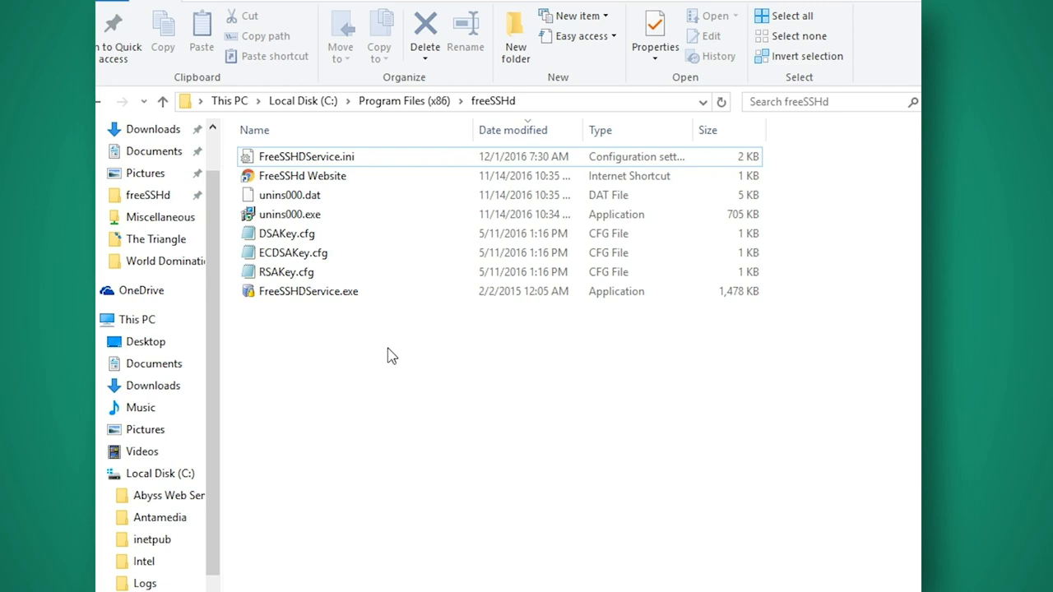
mouse_move(379, 352)
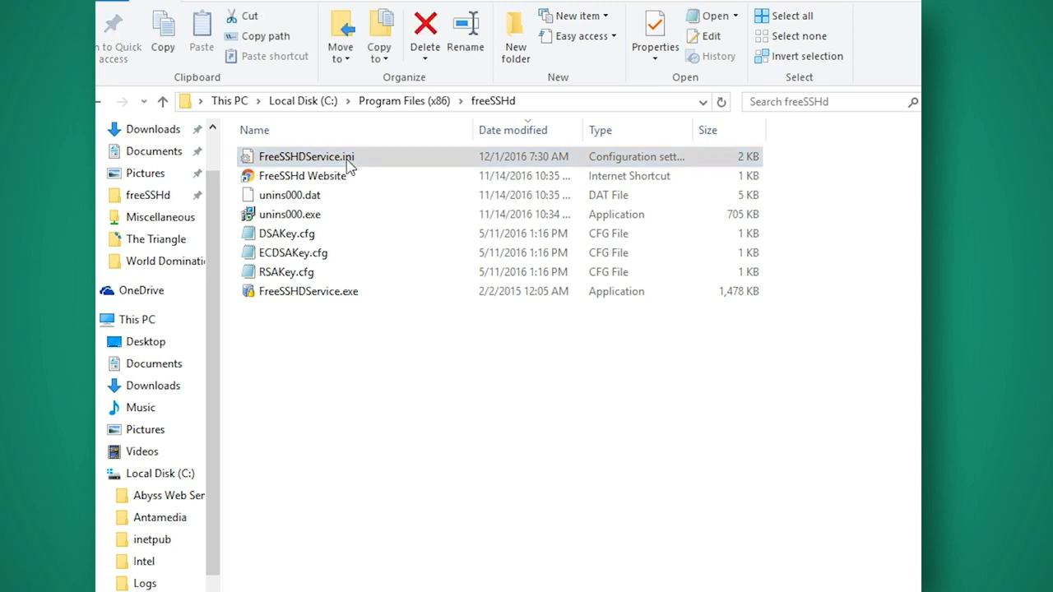
Open FreeSSHDService.ini in Notepad and scroll to the [Users] password hashes
double_click(306, 157)
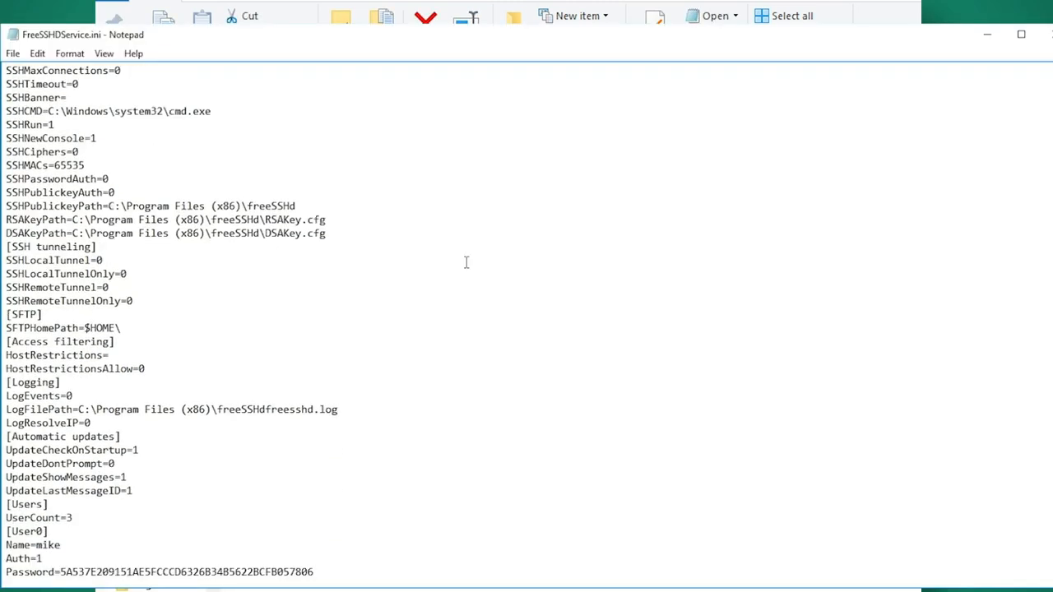
scroll(down, 3)
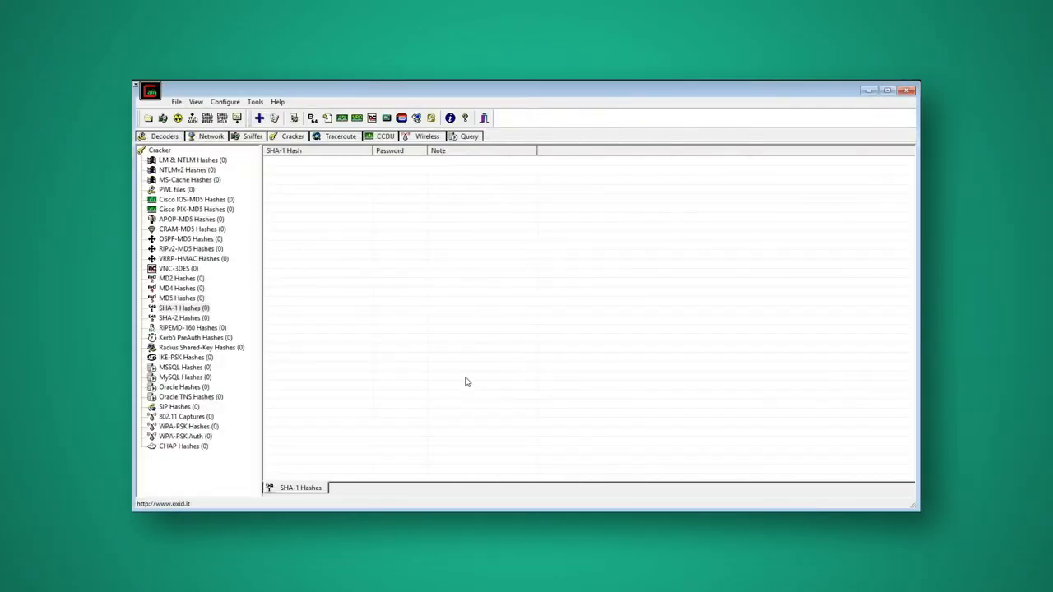
mouse_move(470, 371)
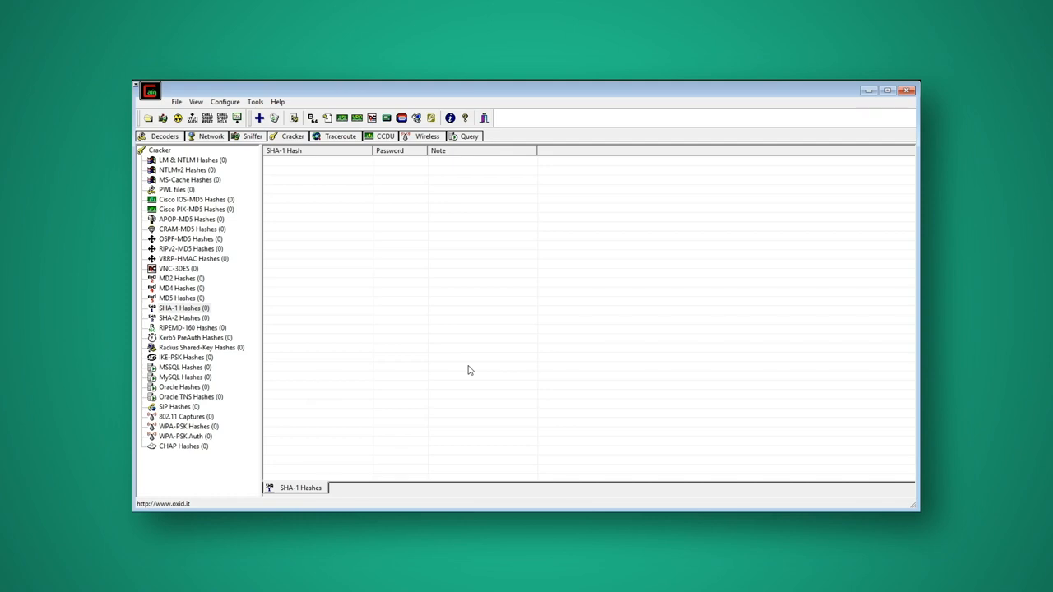
Switch Cain & Abel to the Cracker tab
click(885, 91)
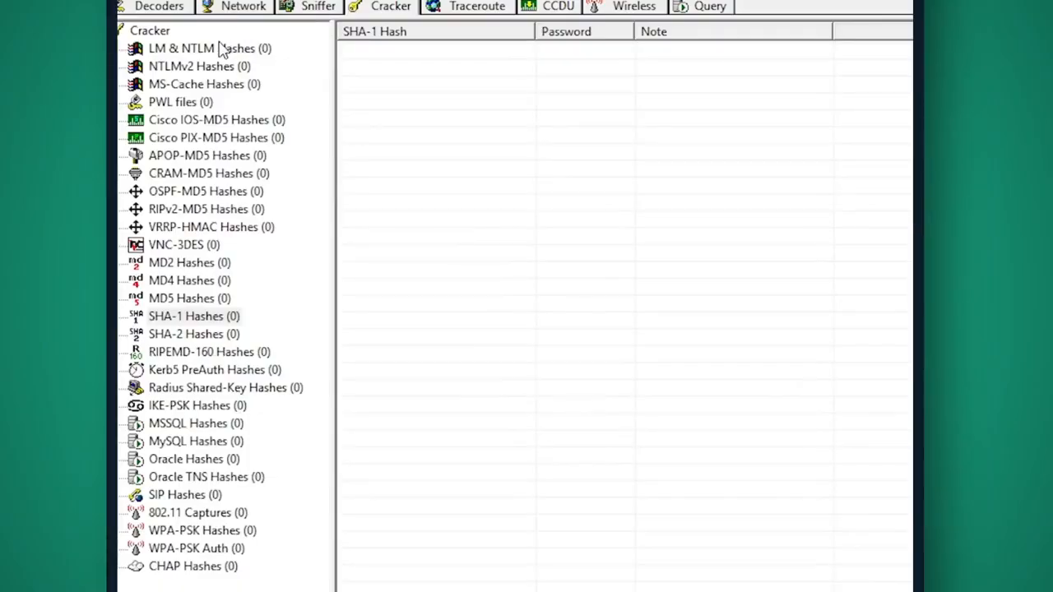
Select the SHA-1 Hashes category in the Cracker tree
click(181, 298)
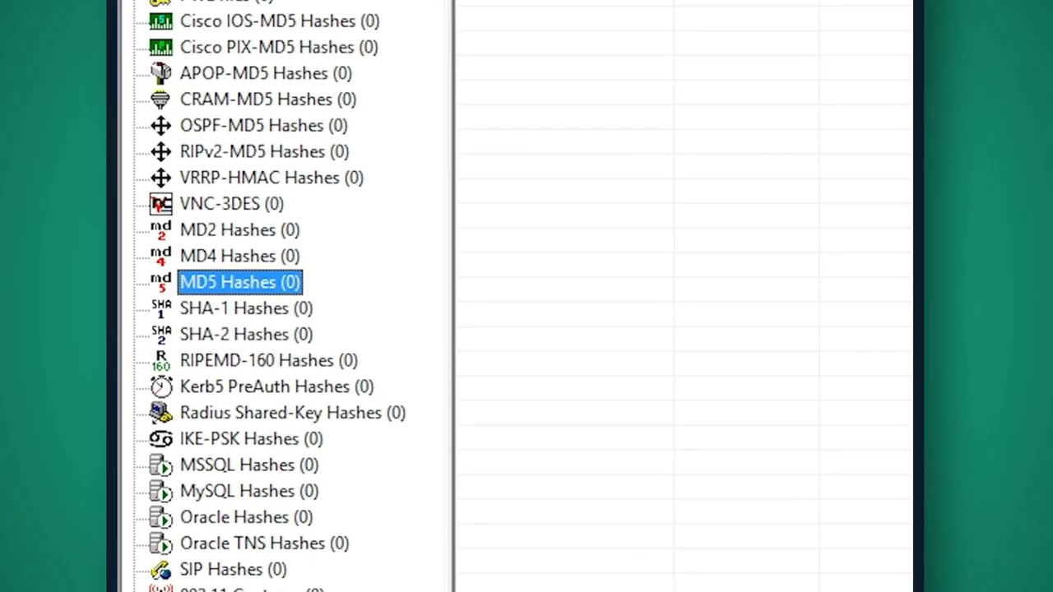
mouse_move(268, 321)
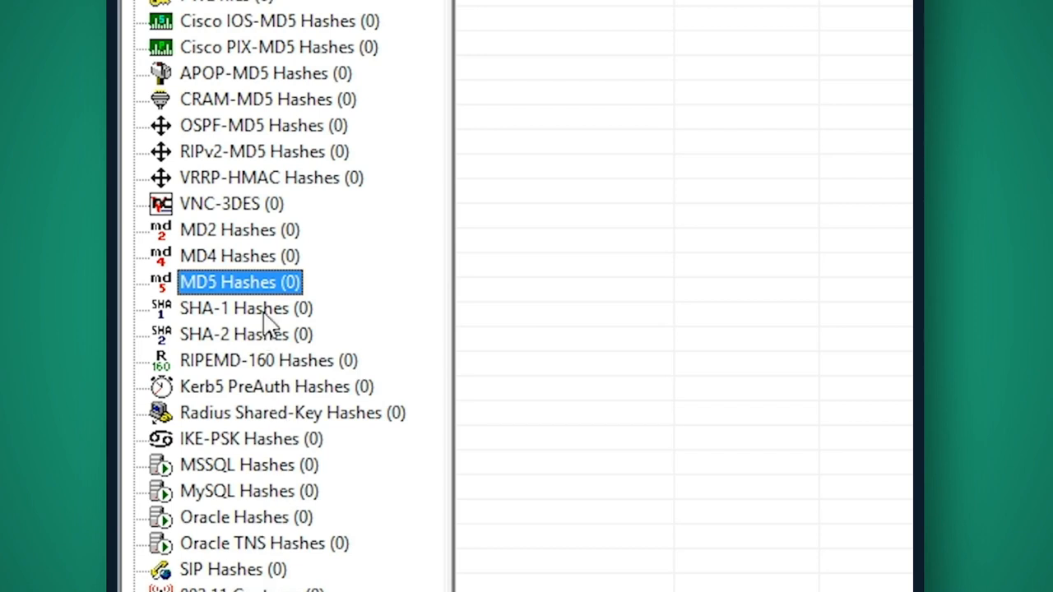
click(245, 307)
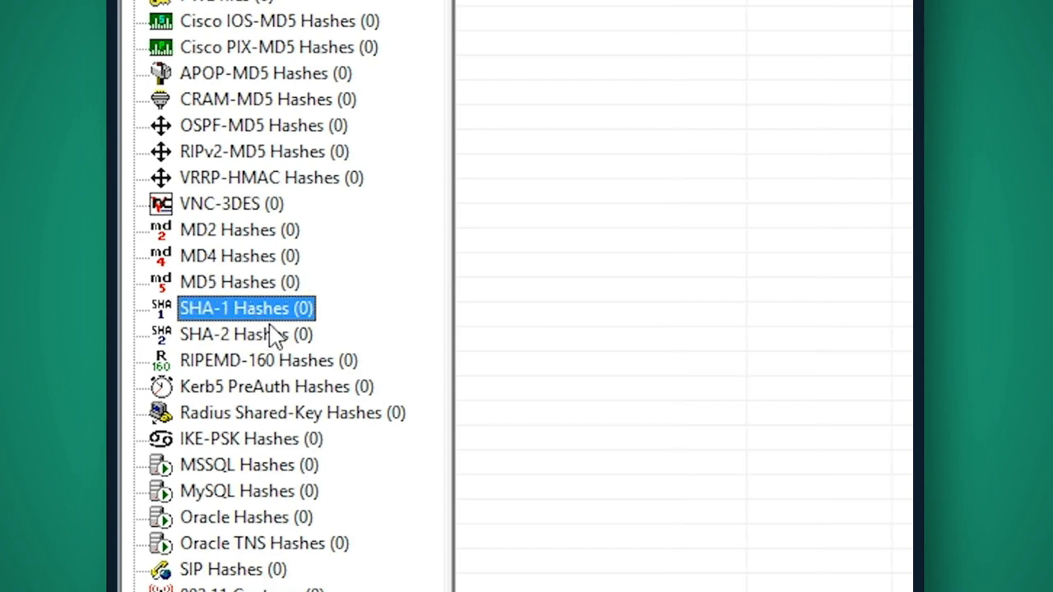
mouse_move(275, 347)
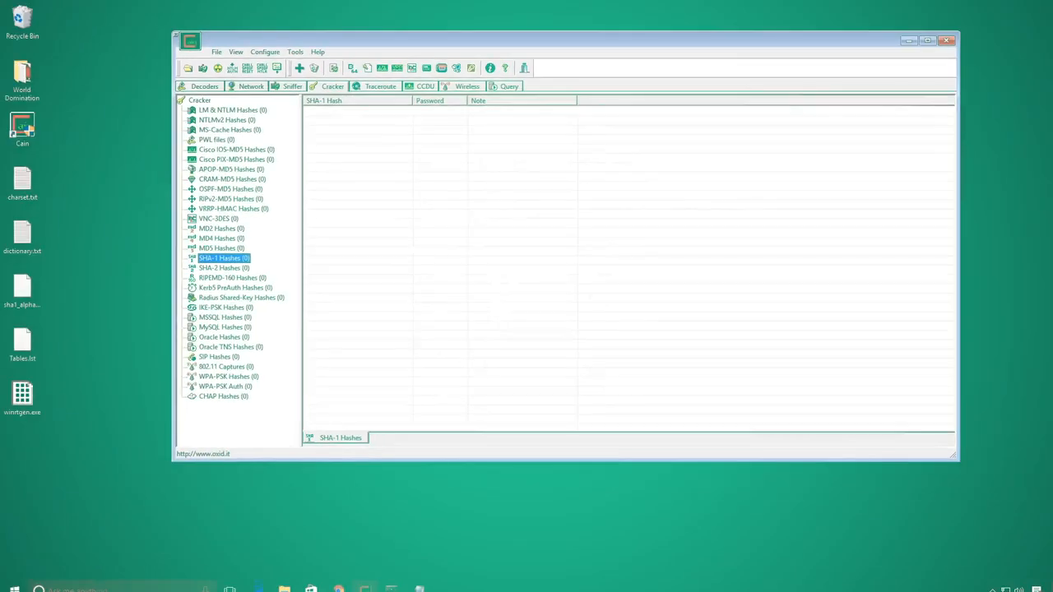
mouse_move(414, 588)
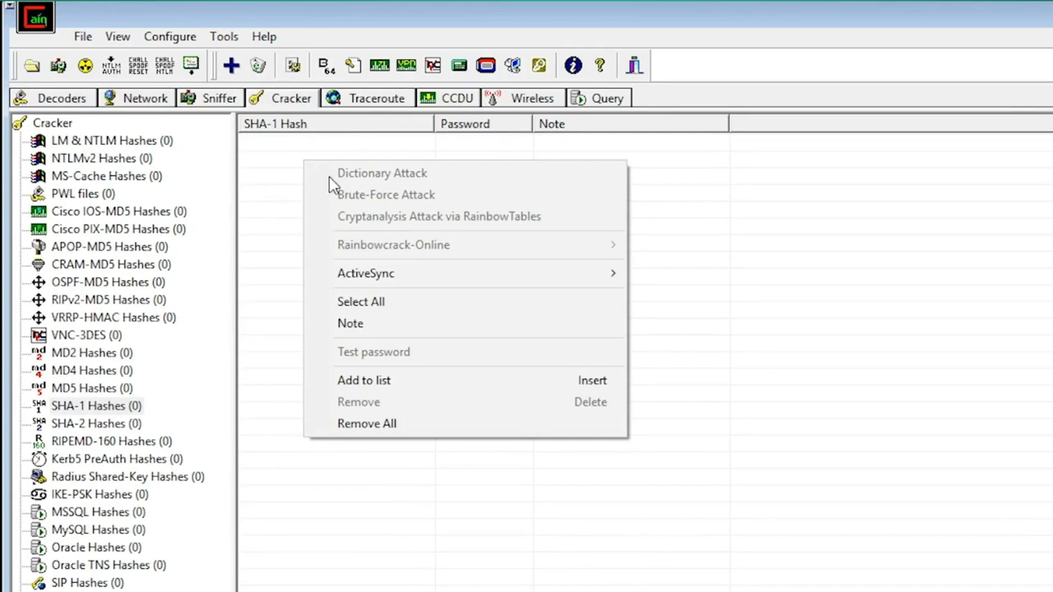
click(365, 380)
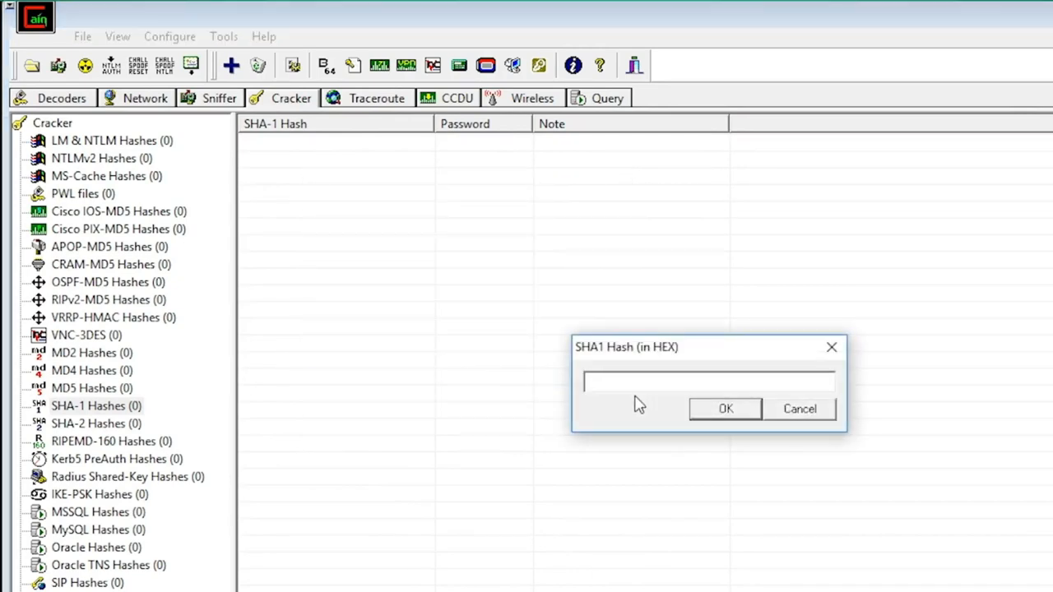
text(A17FED7EAA842282862FF7C1B9C8395A26AC320)
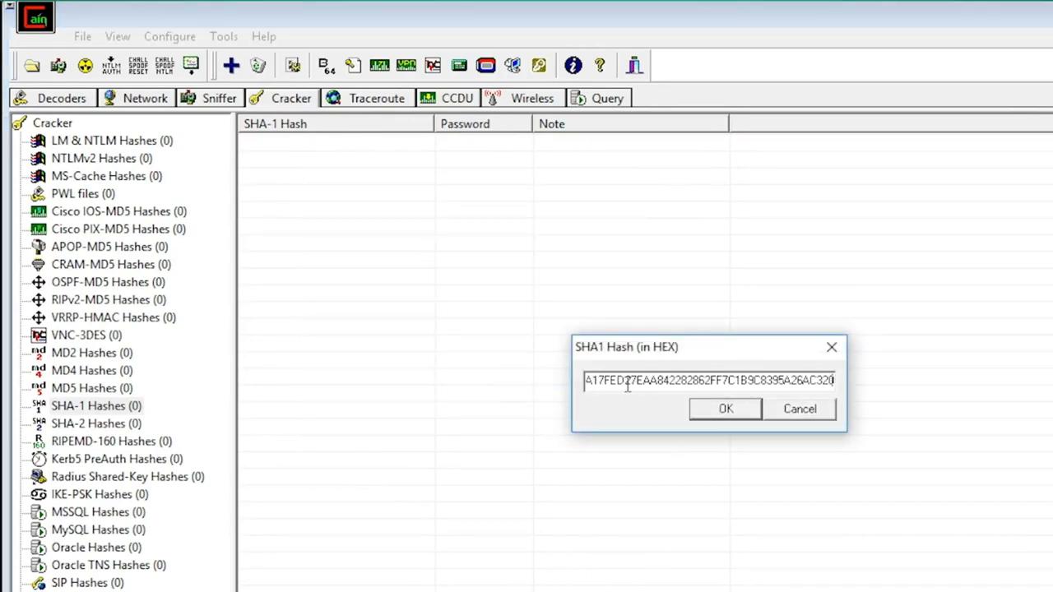
click(725, 409)
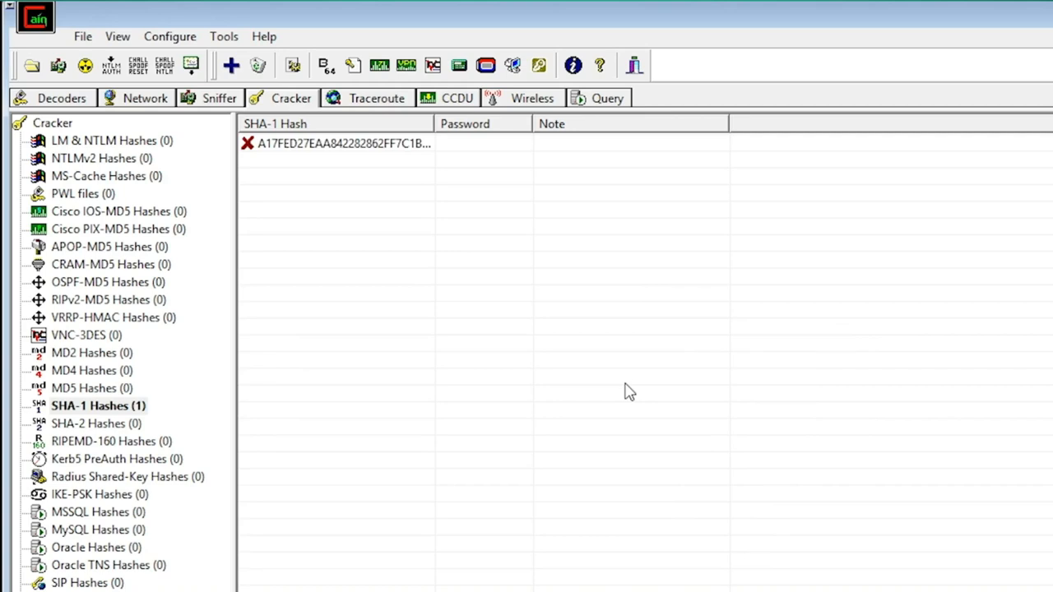
right_click(344, 144)
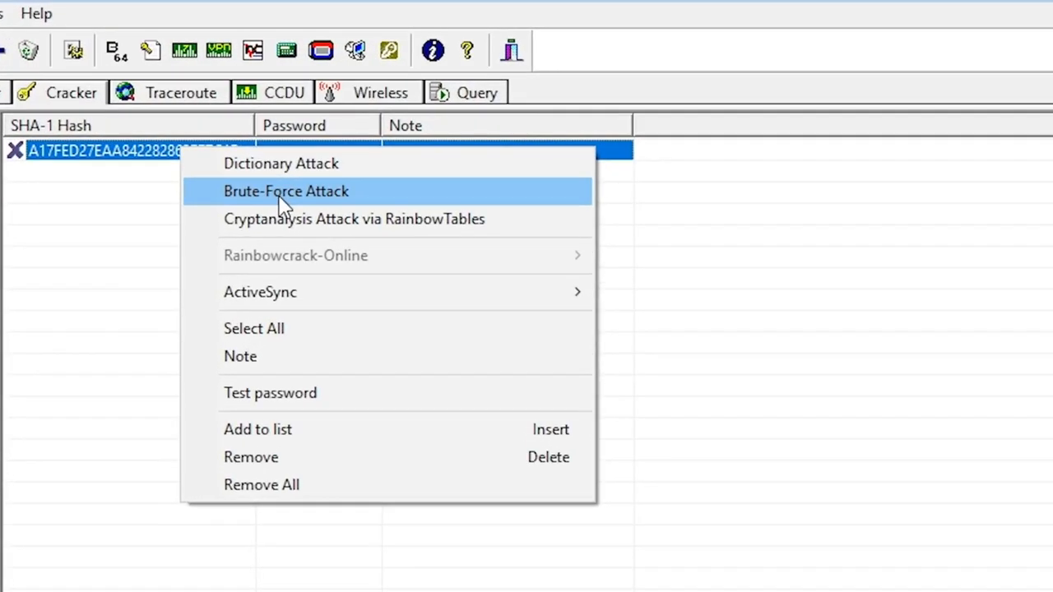
Choose Brute-Force Attack for the loaded SHA-1 hash
click(286, 190)
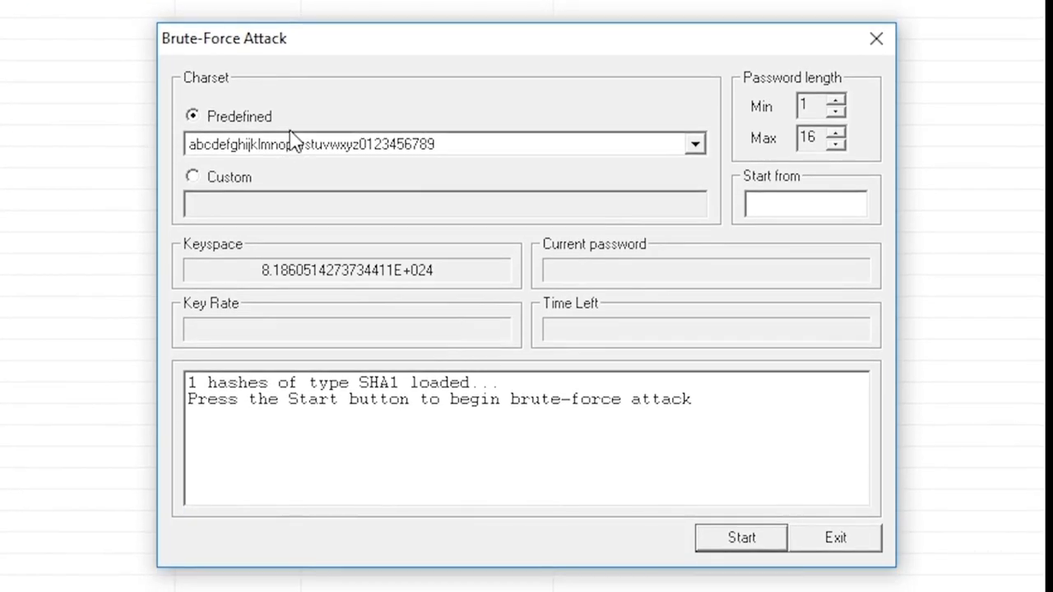
mouse_move(310, 146)
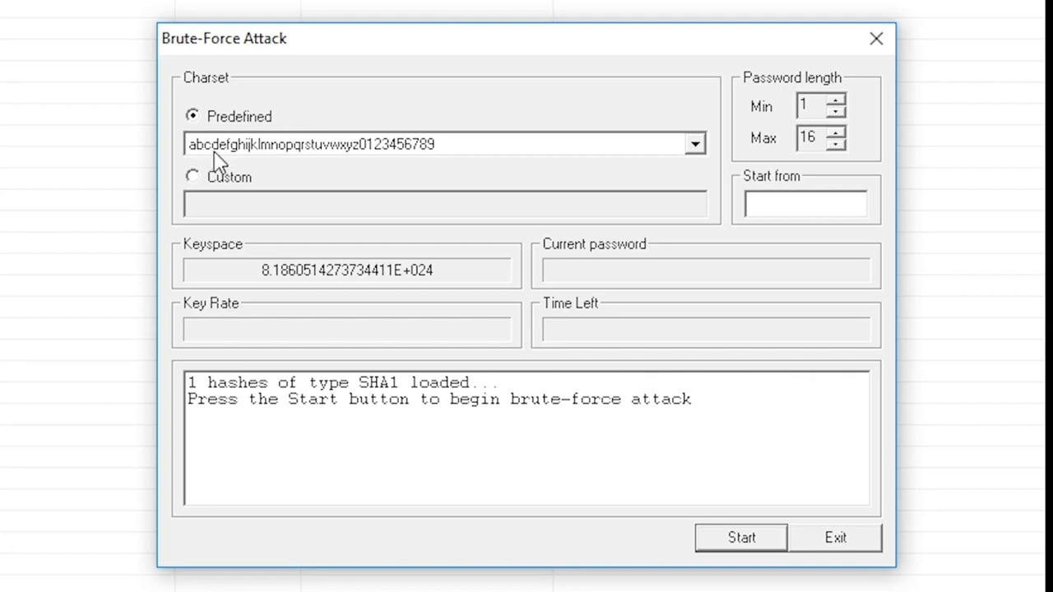
mouse_move(431, 166)
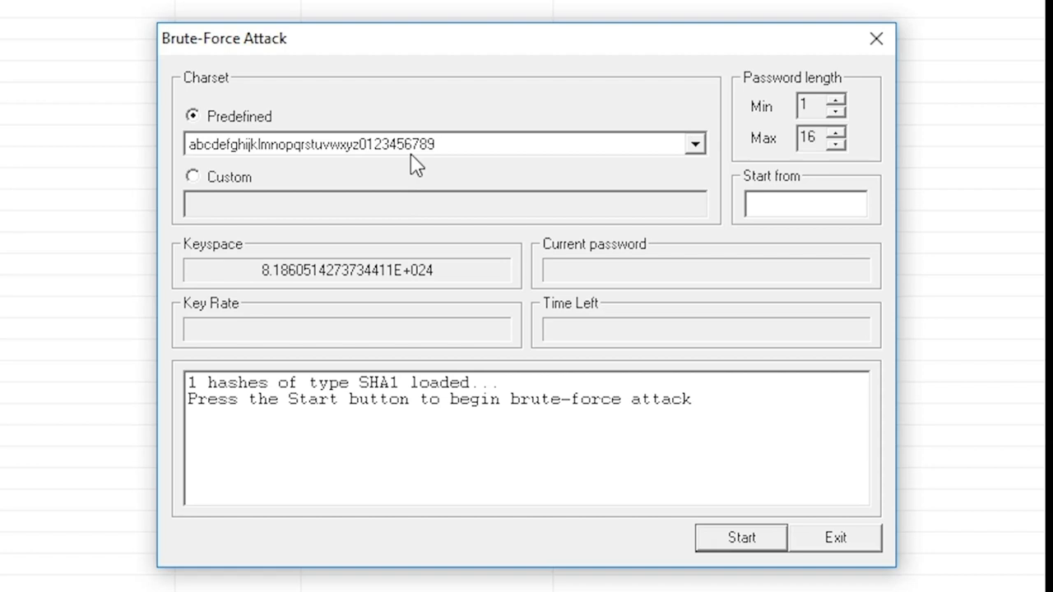
mouse_move(732, 175)
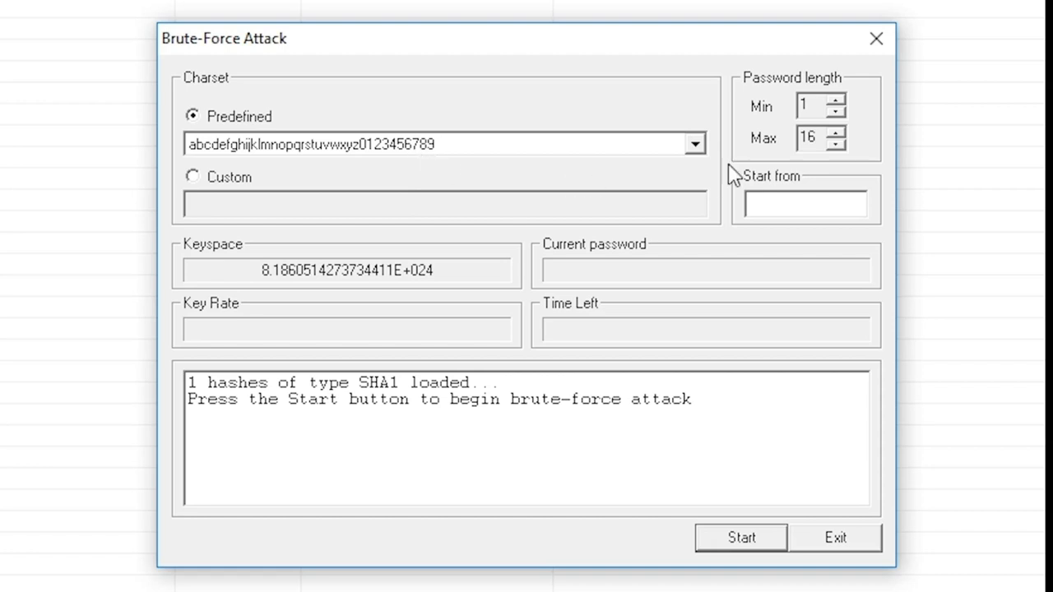
Set the predefined charset to lowercase letters abcdefghijklmnopqrstuvwxyz
click(694, 143)
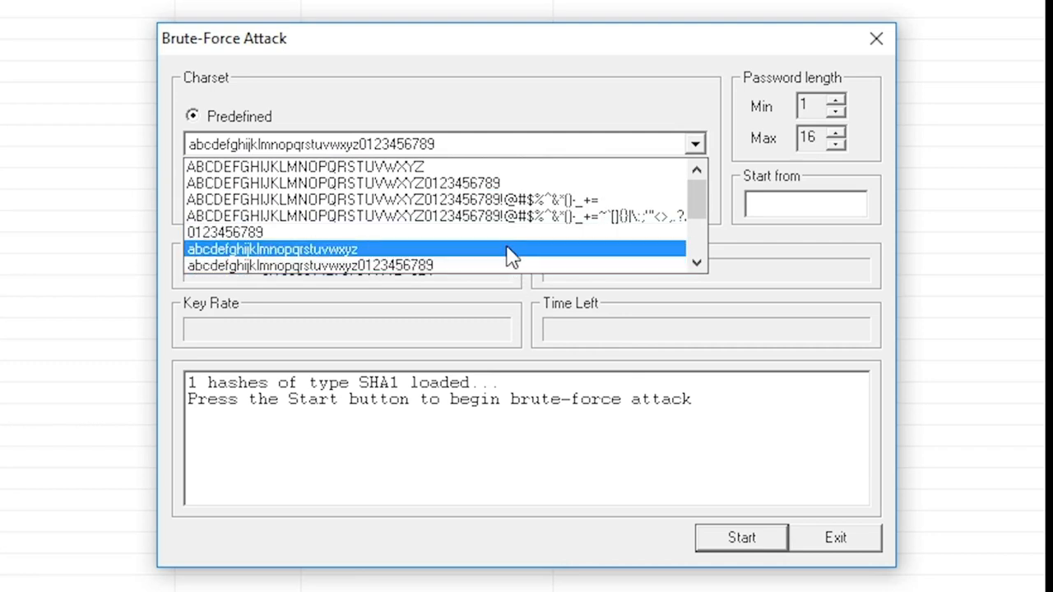
click(272, 249)
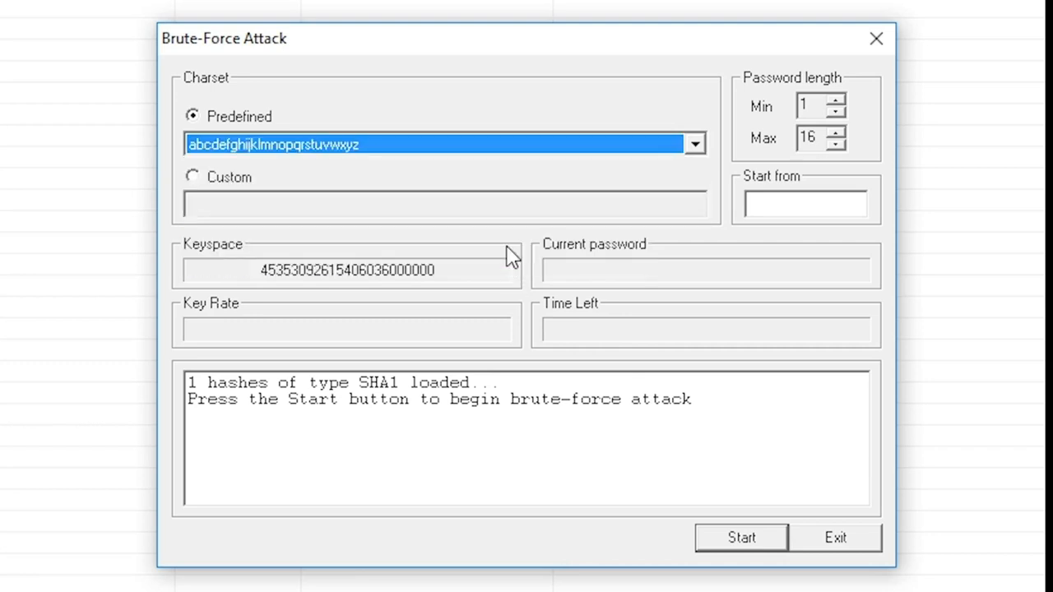
mouse_move(263, 295)
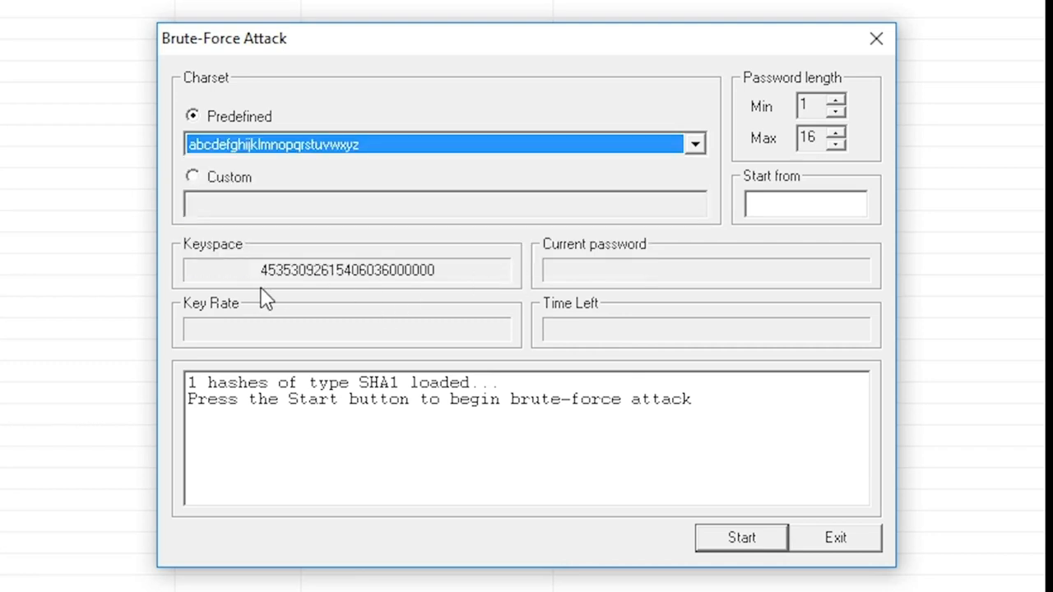
mouse_move(419, 292)
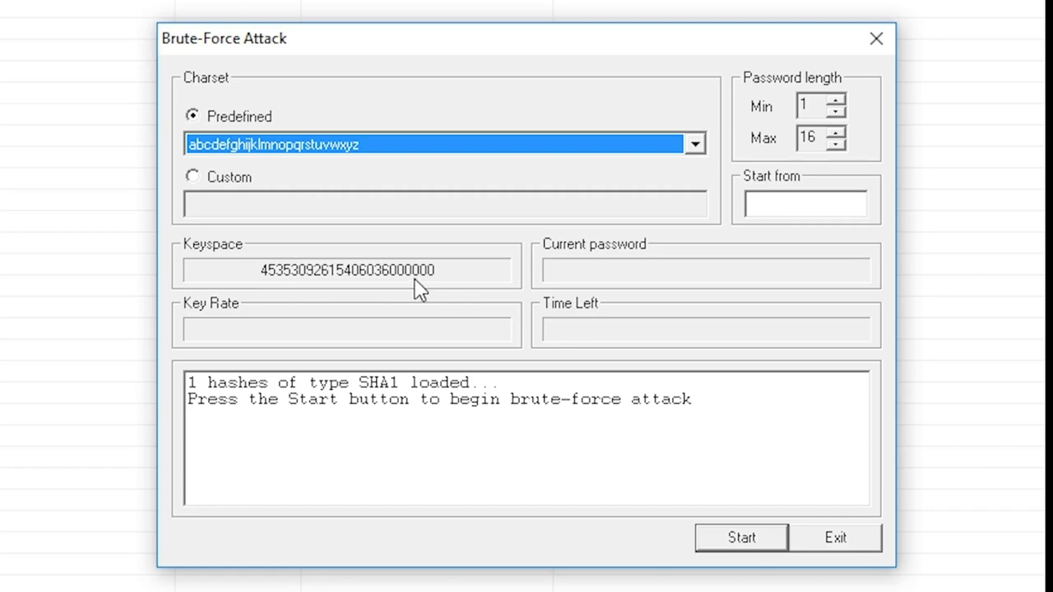
mouse_move(389, 295)
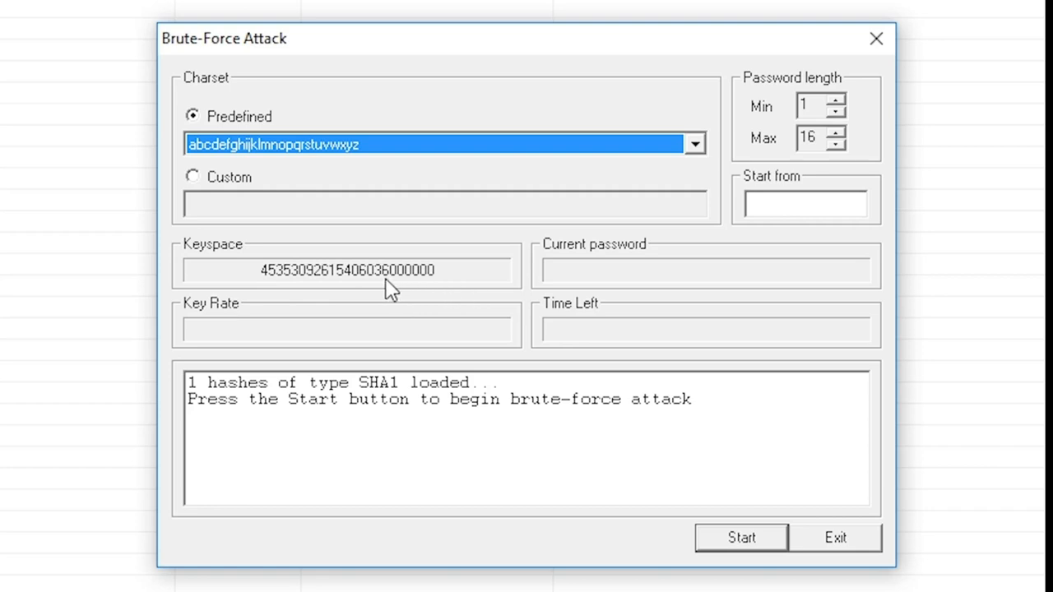
mouse_move(347, 286)
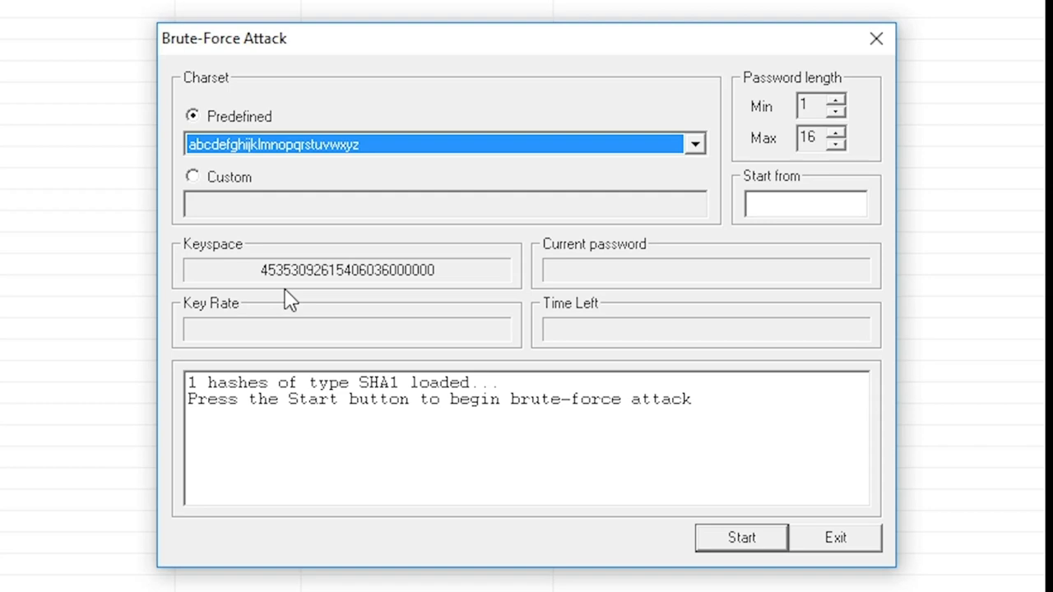
mouse_move(847, 165)
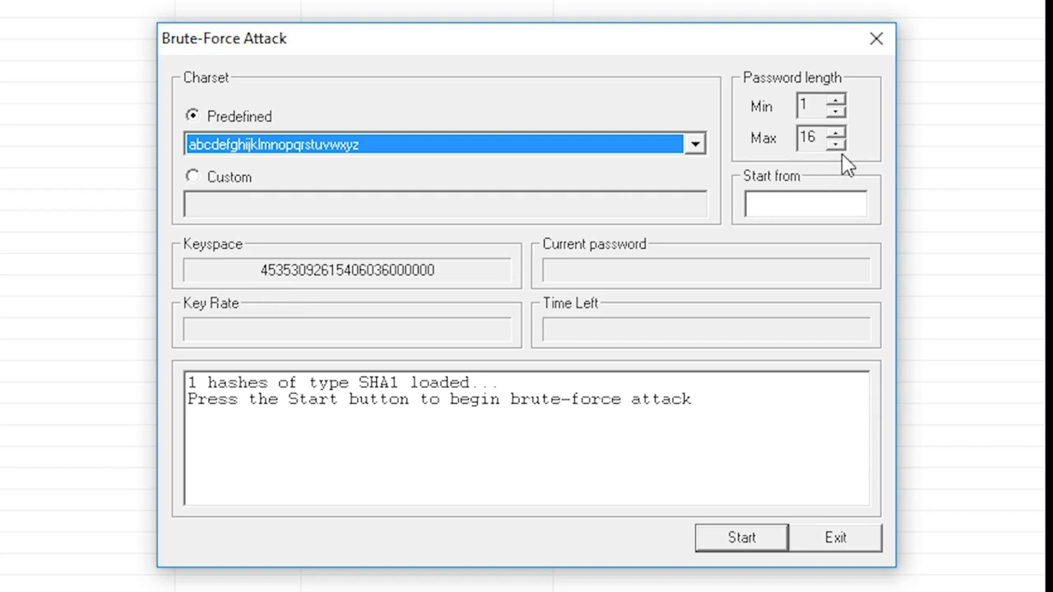
mouse_move(839, 162)
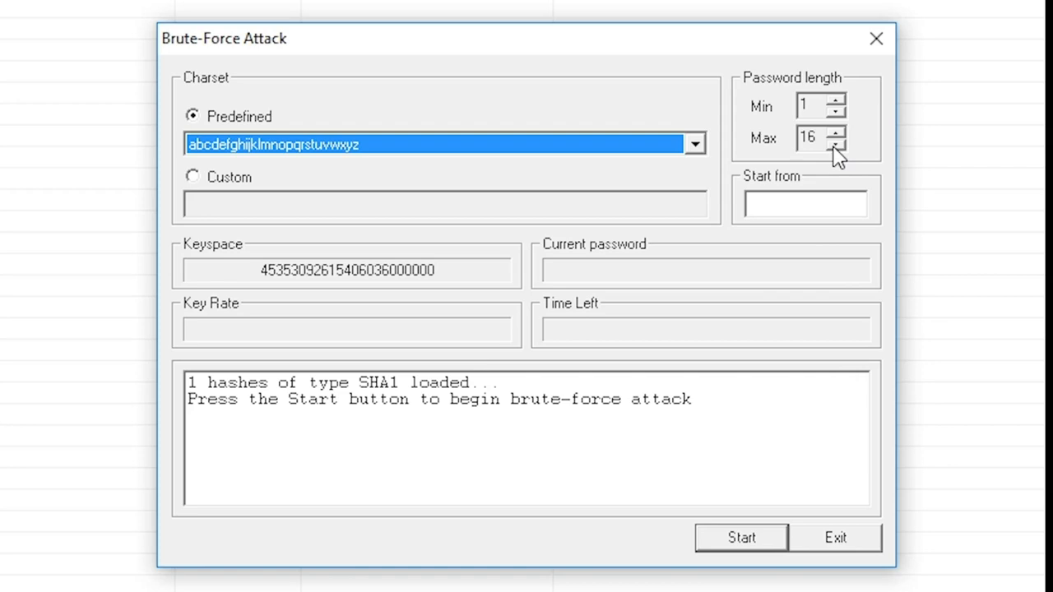
Lower the maximum password length from 16 to 8
click(834, 142)
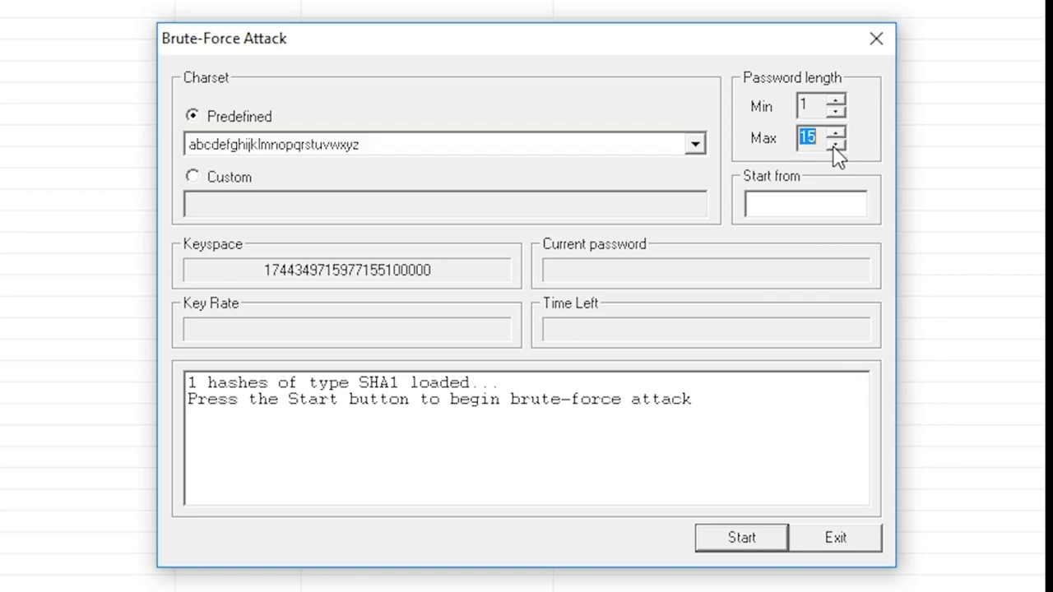
click(840, 144)
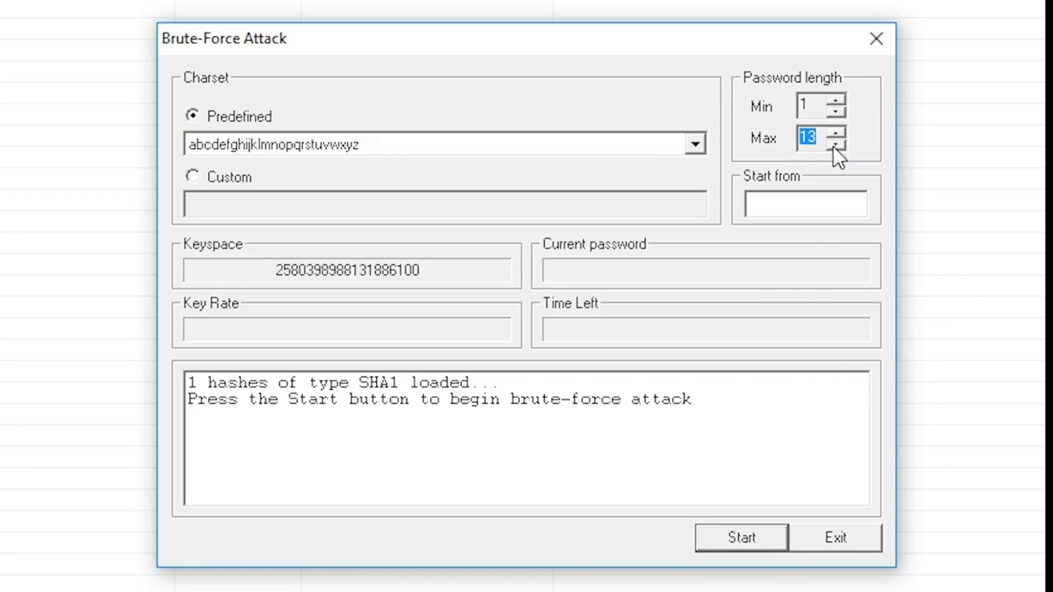
click(840, 147)
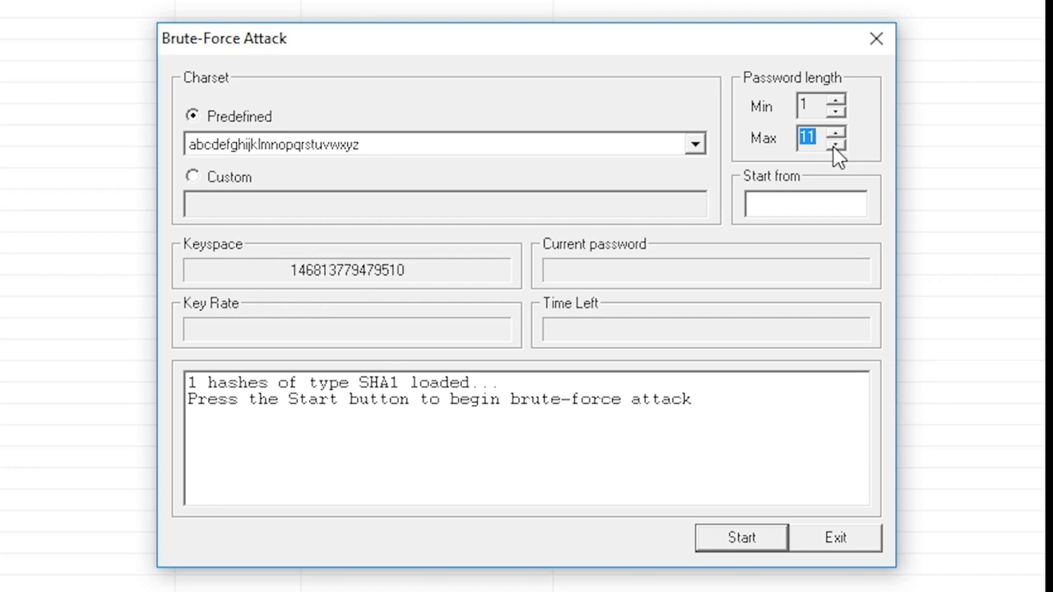
click(837, 144)
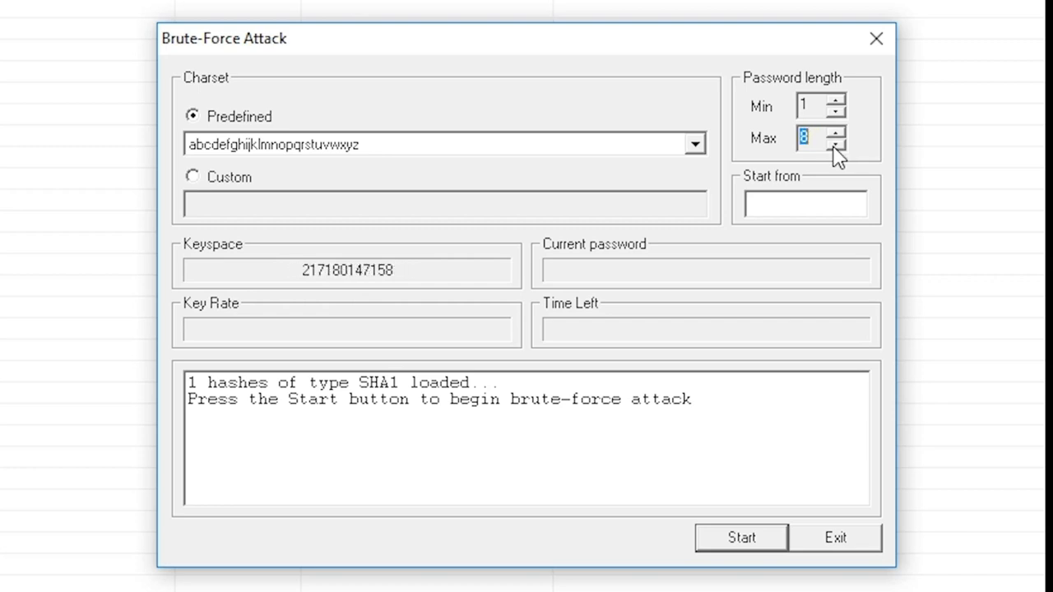
mouse_move(746, 173)
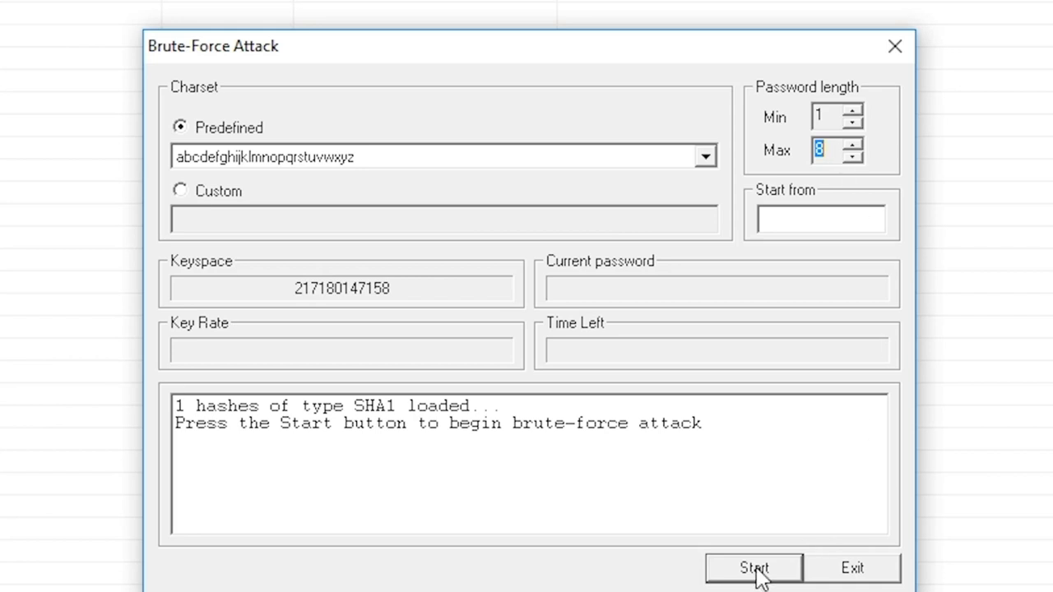
click(756, 568)
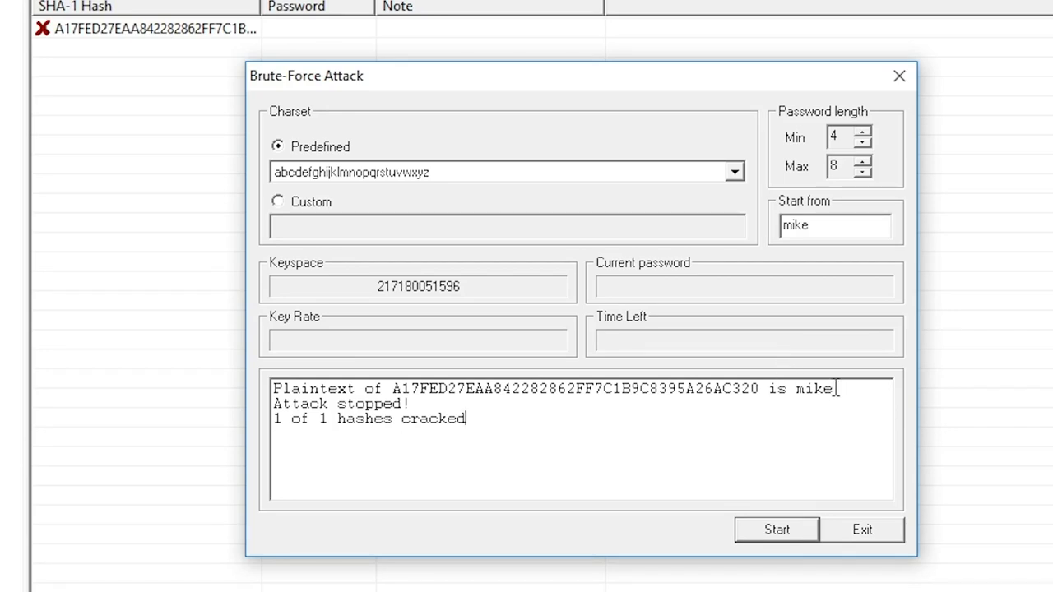
Switch the predefined charset to lowercase, uppercase and digits, with Min length 1 and no start point
click(733, 171)
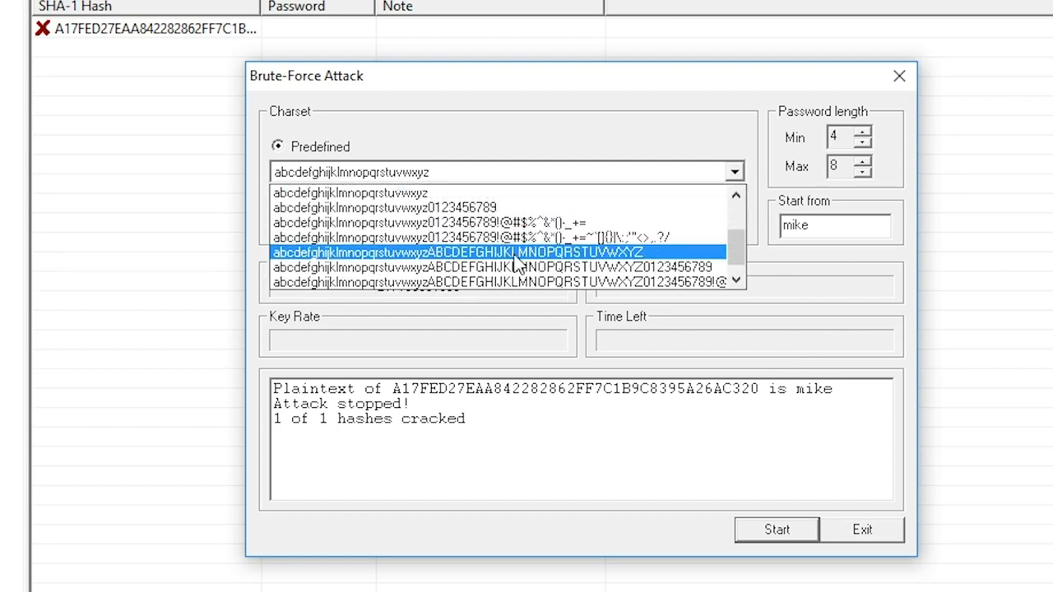
mouse_move(378, 272)
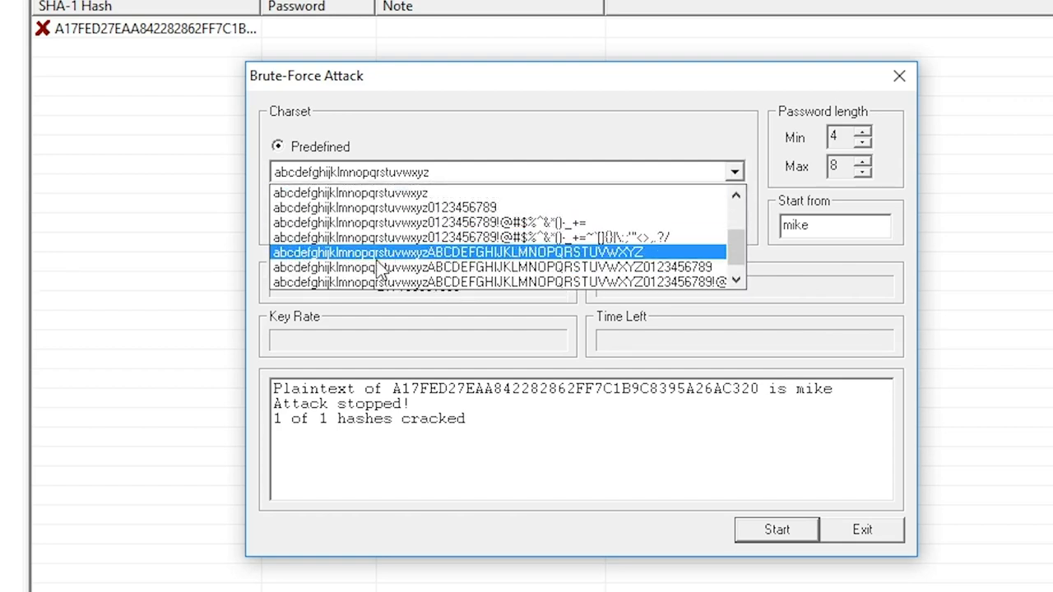
mouse_move(541, 262)
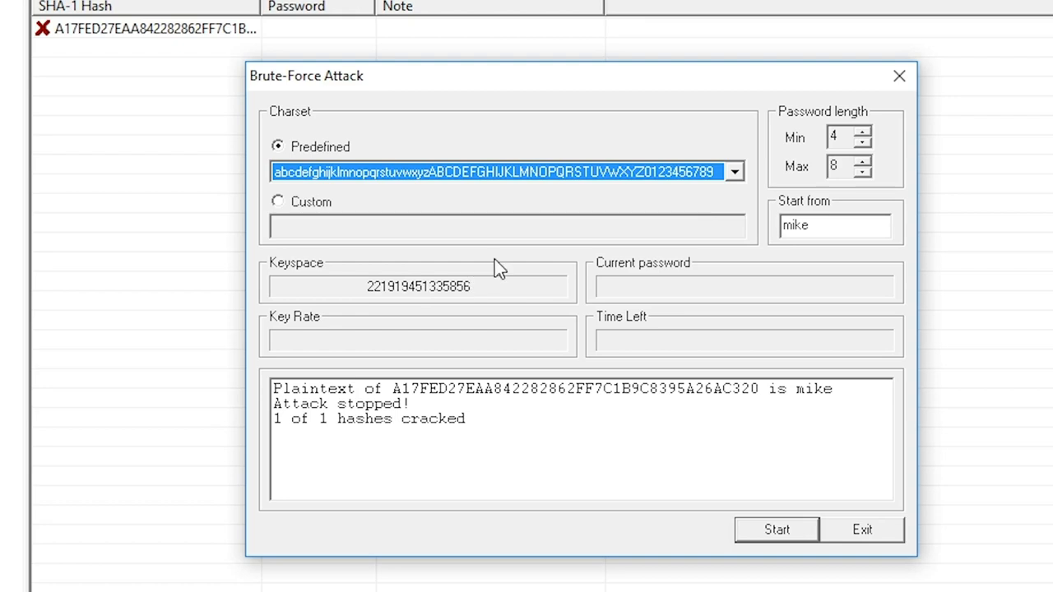
click(834, 225)
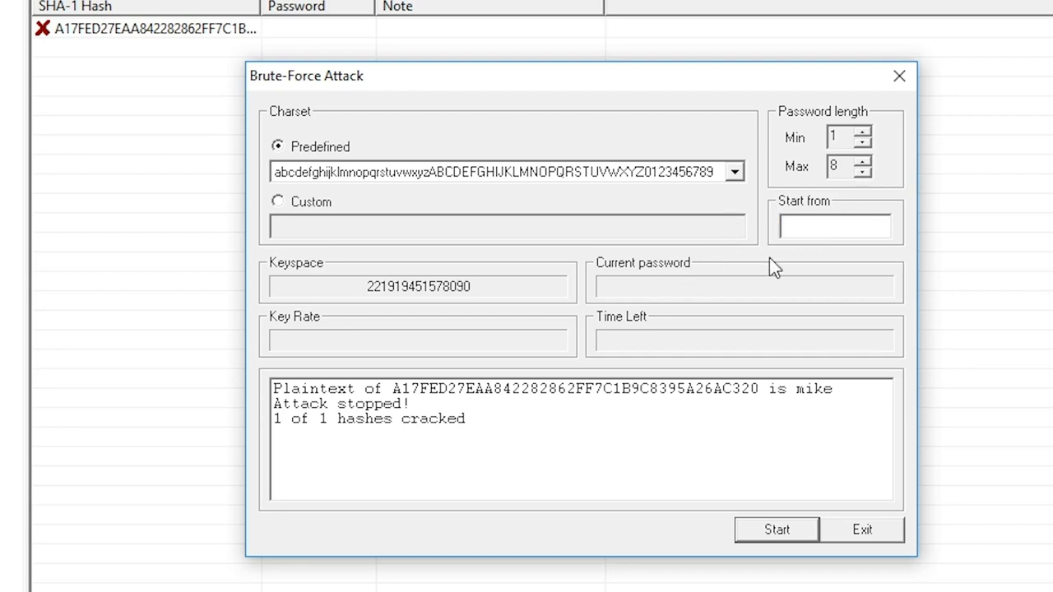
mouse_move(432, 314)
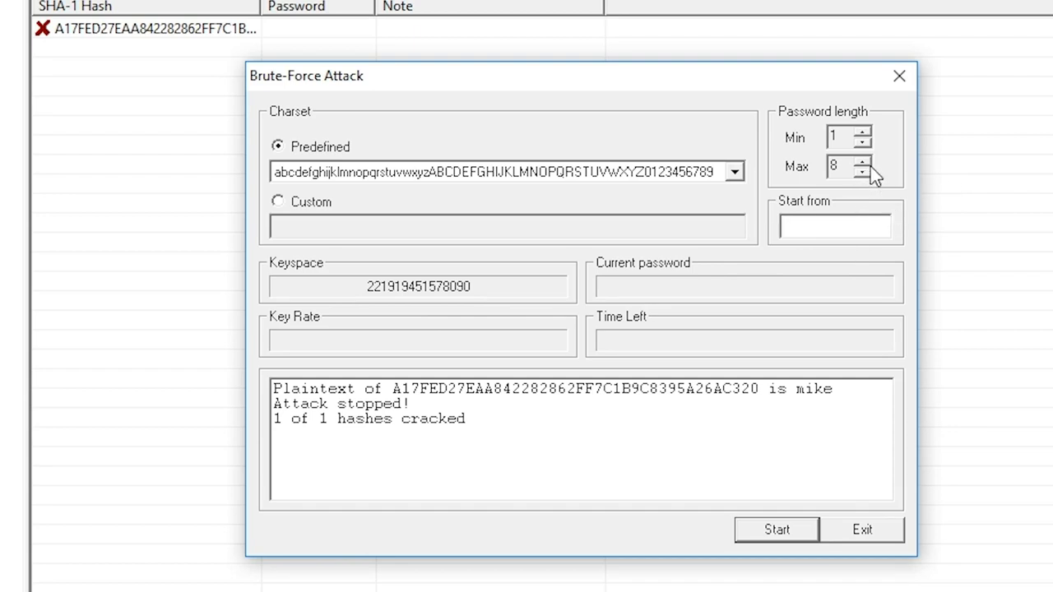
Raise the maximum password length from 8 to 14
click(864, 162)
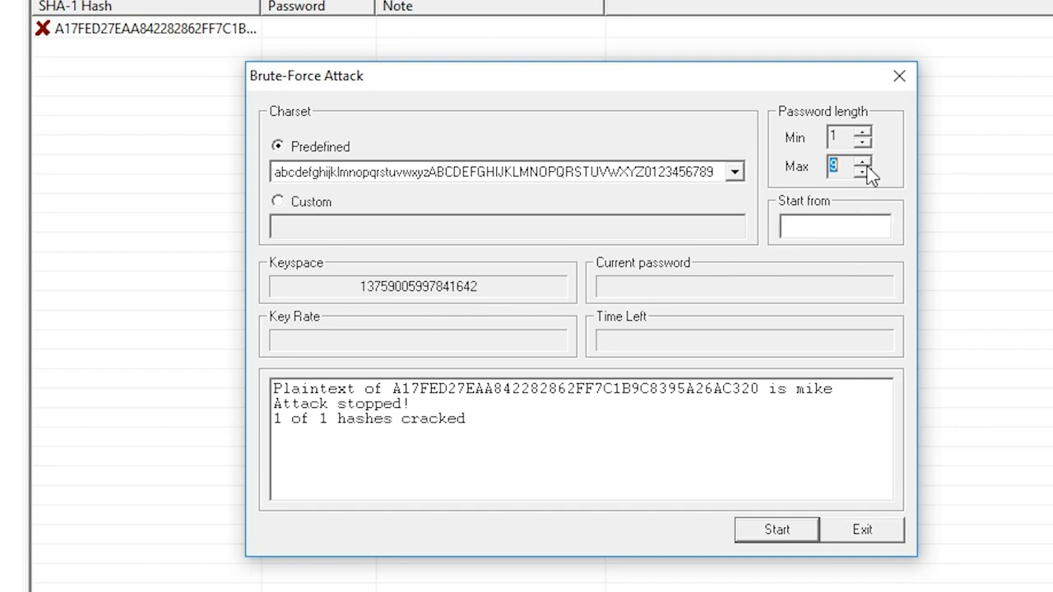
click(861, 162)
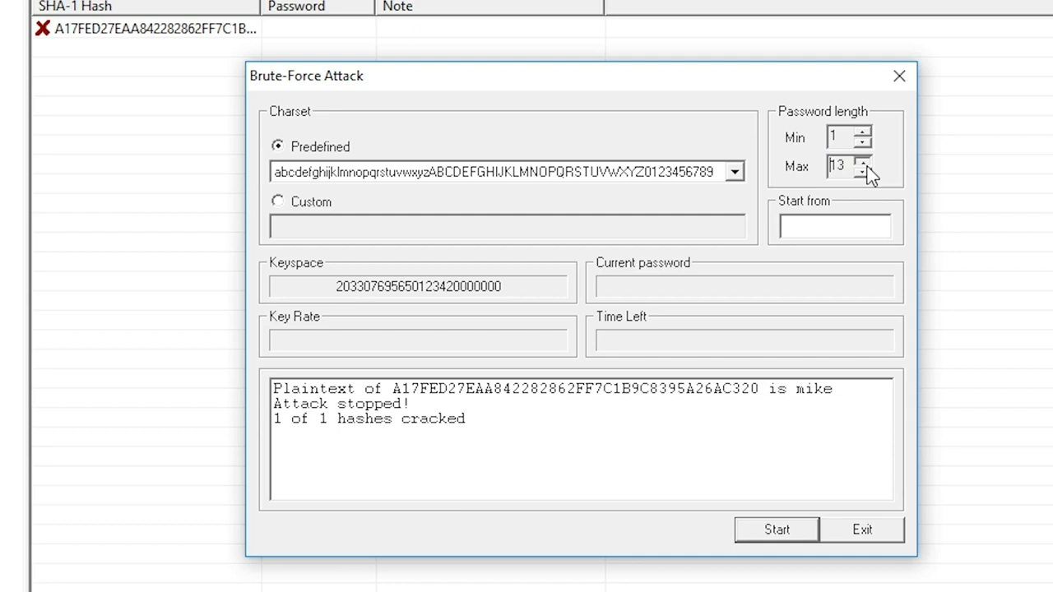
click(864, 160)
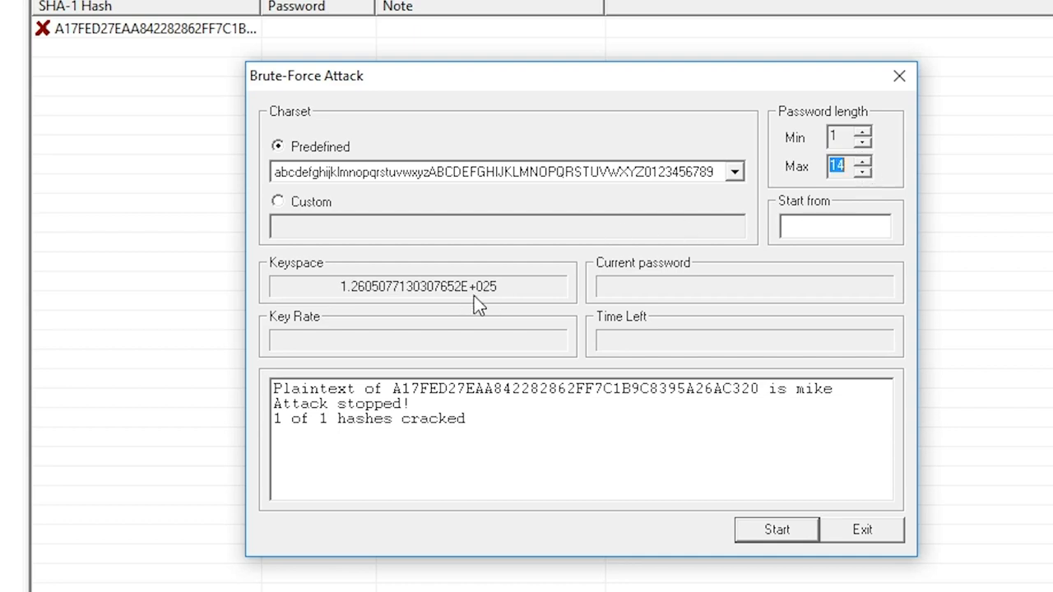
mouse_move(490, 308)
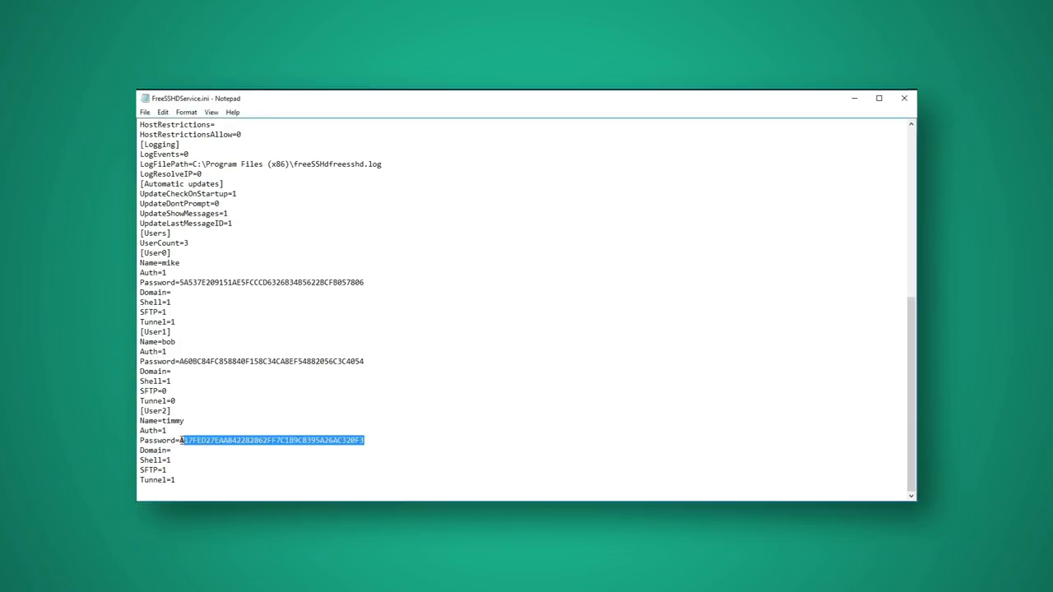
mouse_move(885, 140)
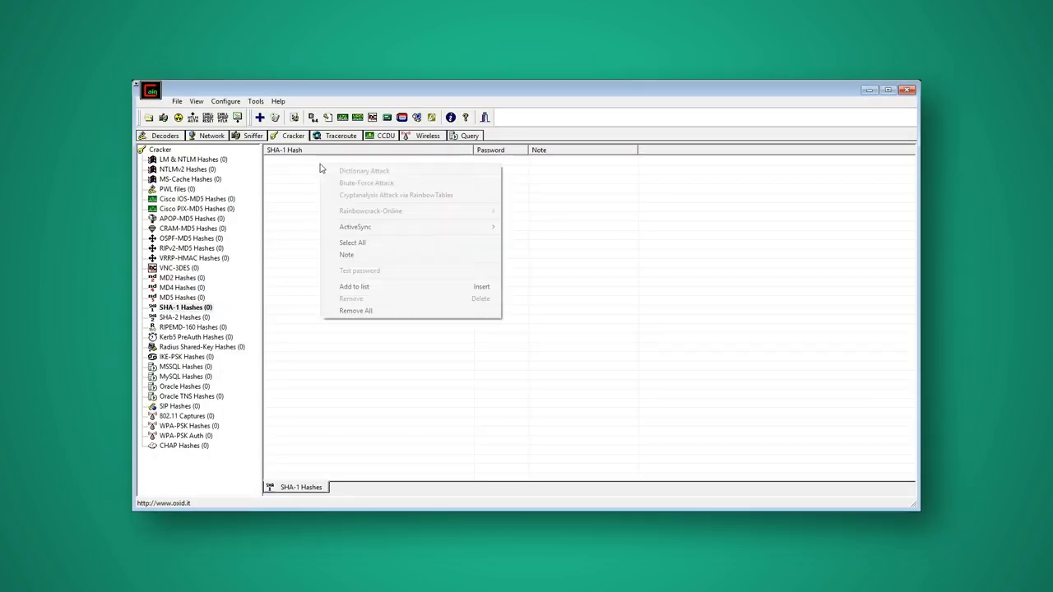
Open the Add to list prompt for a new SHA1 hex hash in the empty hash list
click(354, 286)
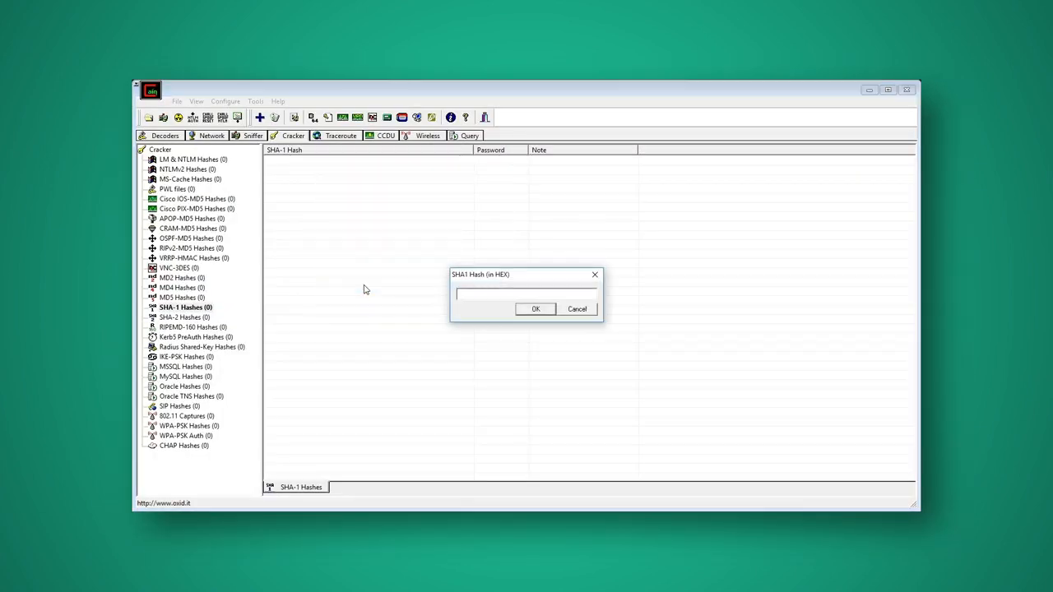